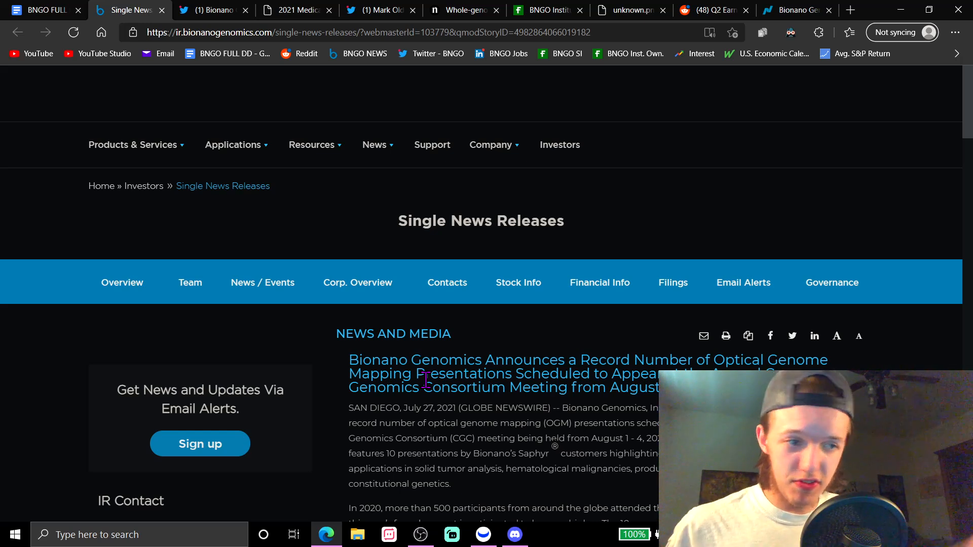
pyautogui.moveTo(440, 450)
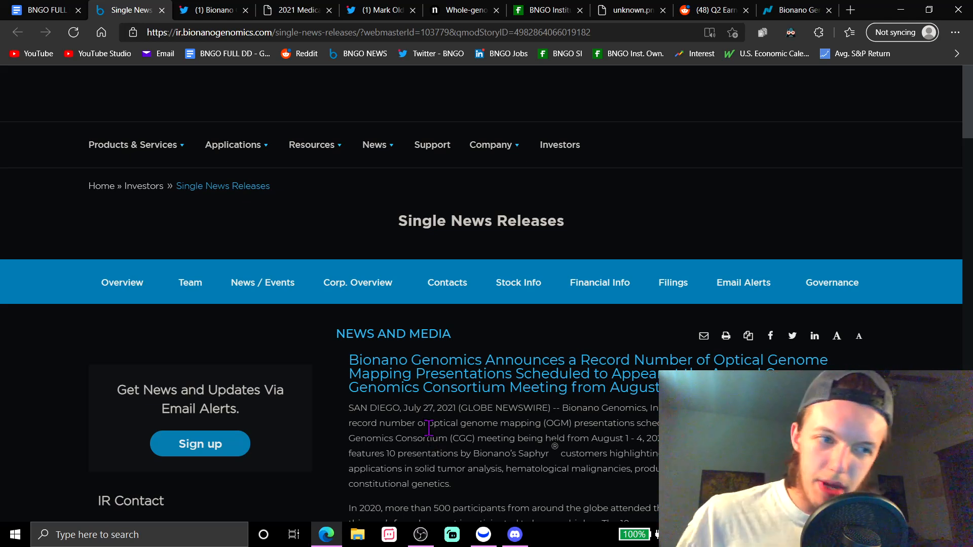
pyautogui.moveTo(408, 423)
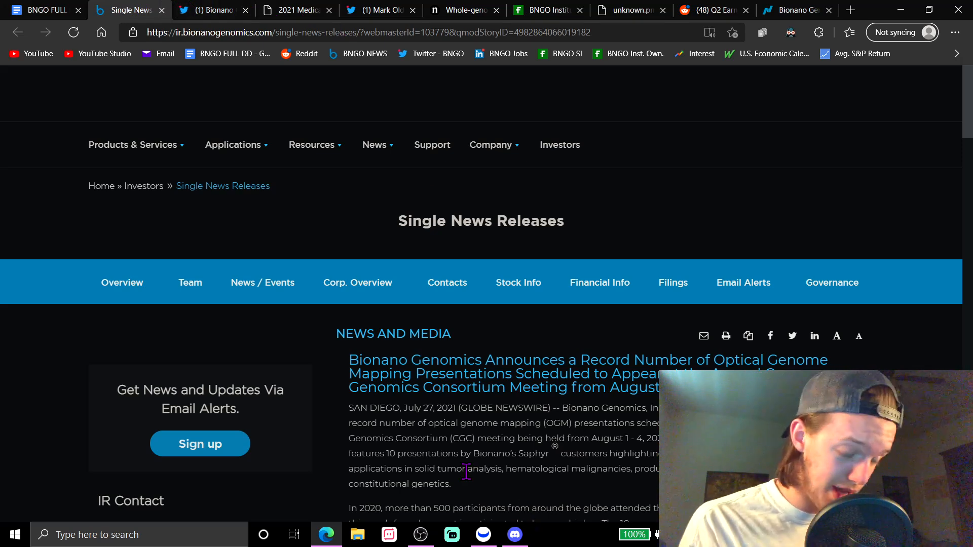
pyautogui.moveTo(484, 405)
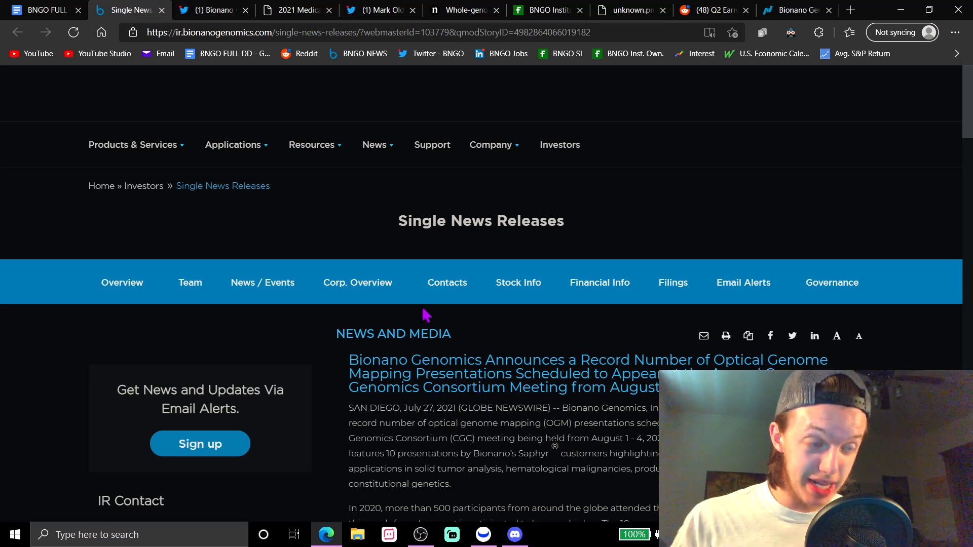
pyautogui.moveTo(304, 33)
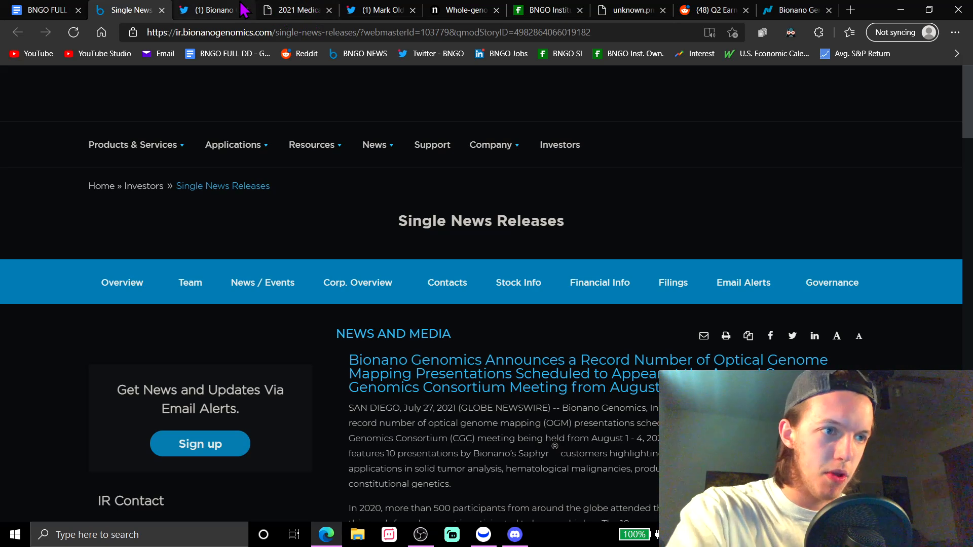
pyautogui.click(296, 10)
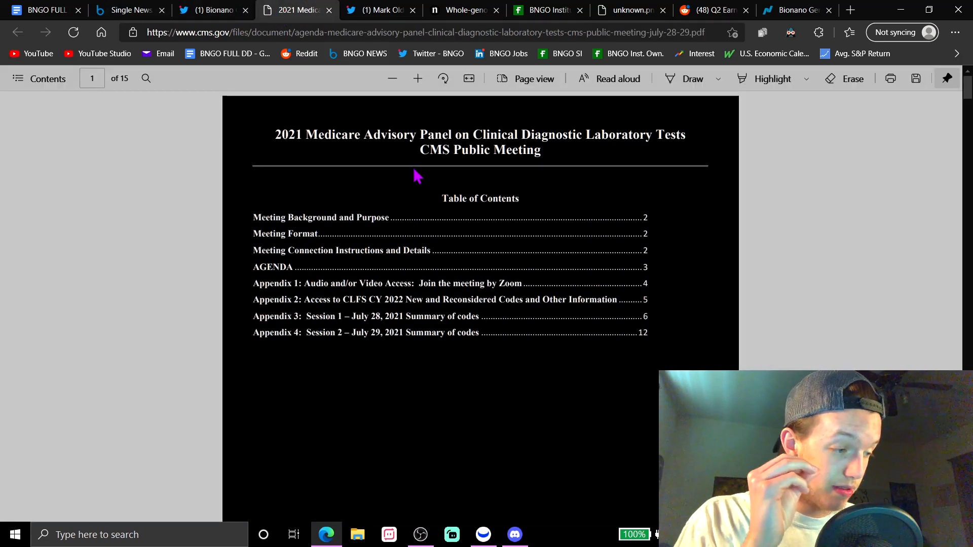
pyautogui.click(378, 10)
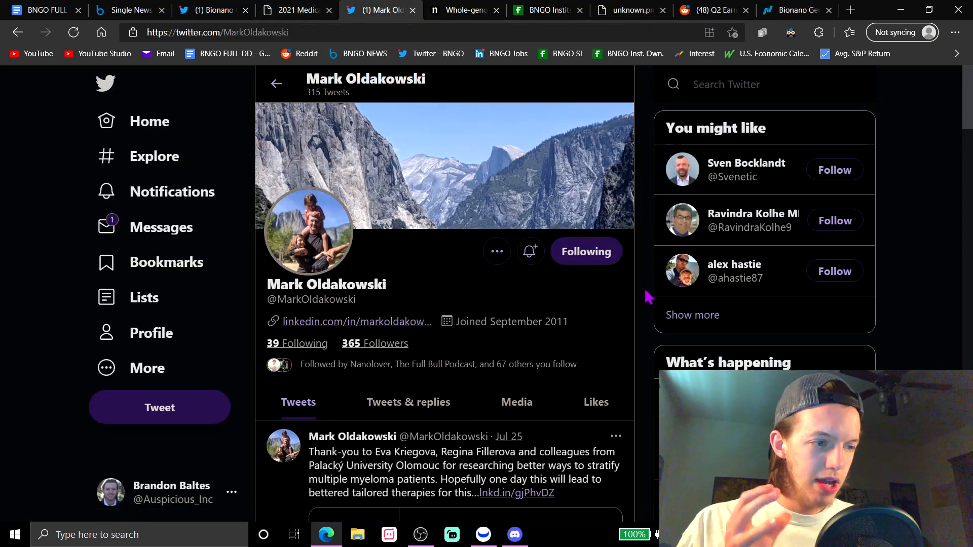
pyautogui.scroll(-3)
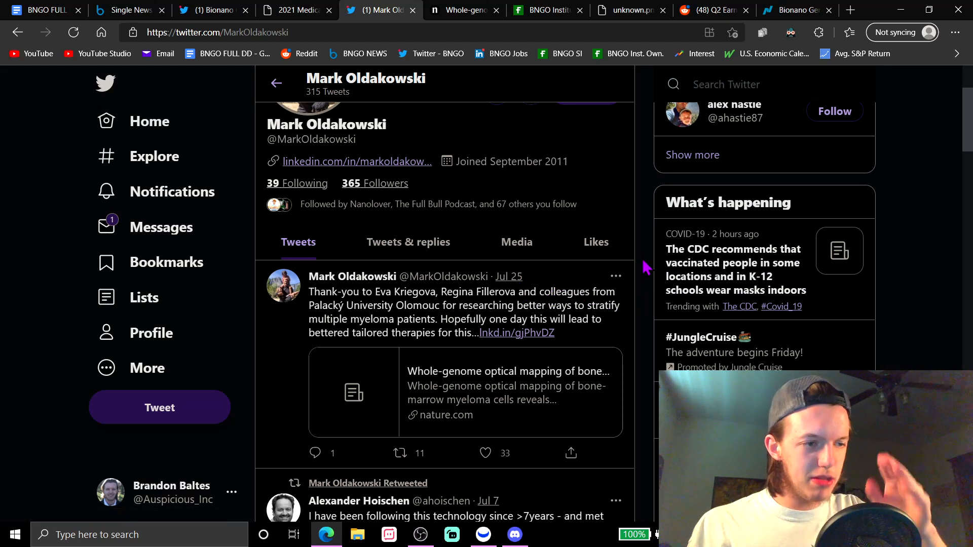
pyautogui.moveTo(649, 284)
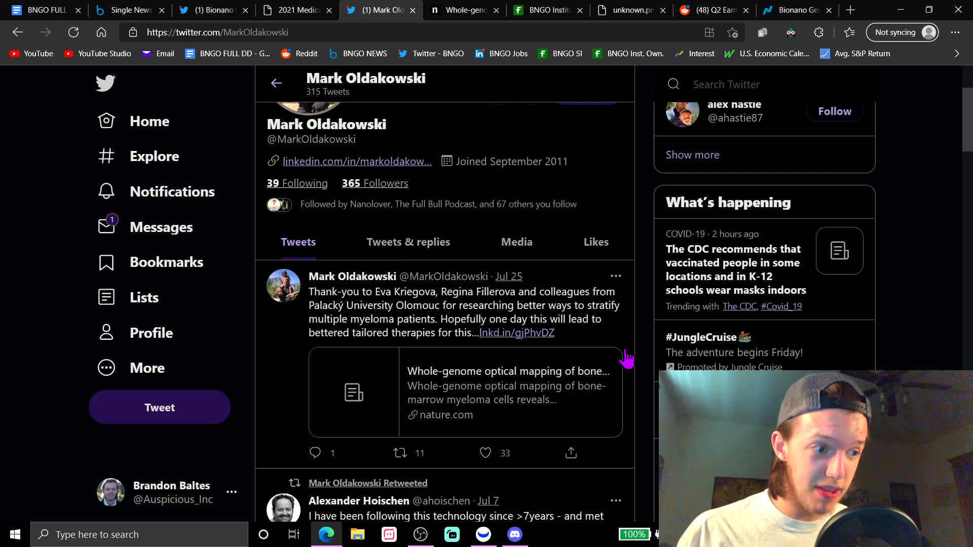
# Review the Nature article, Fintel ownership, short interest and Reddit post, ending on Nasdaq's Aug 12, 2021 BNGO earnings date.
pyautogui.click(463, 10)
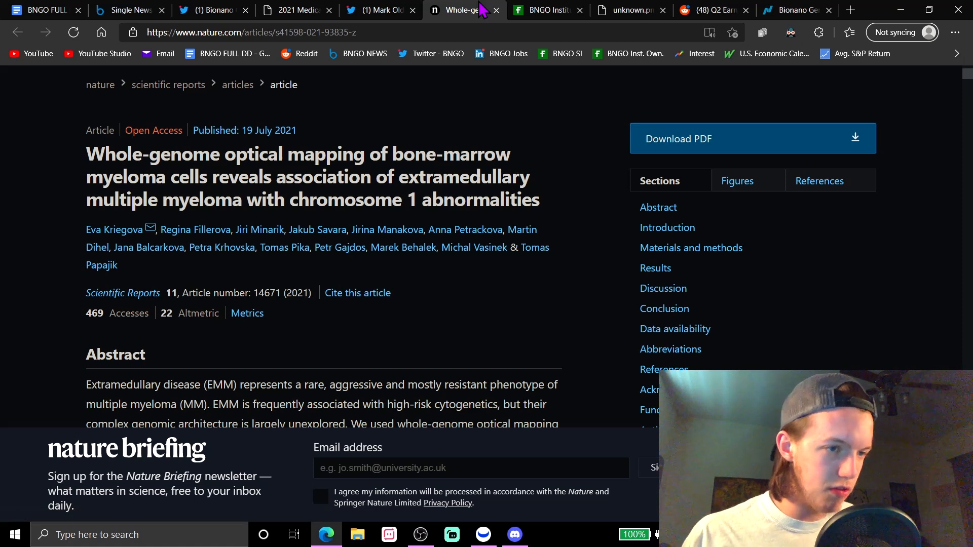
pyautogui.click(552, 10)
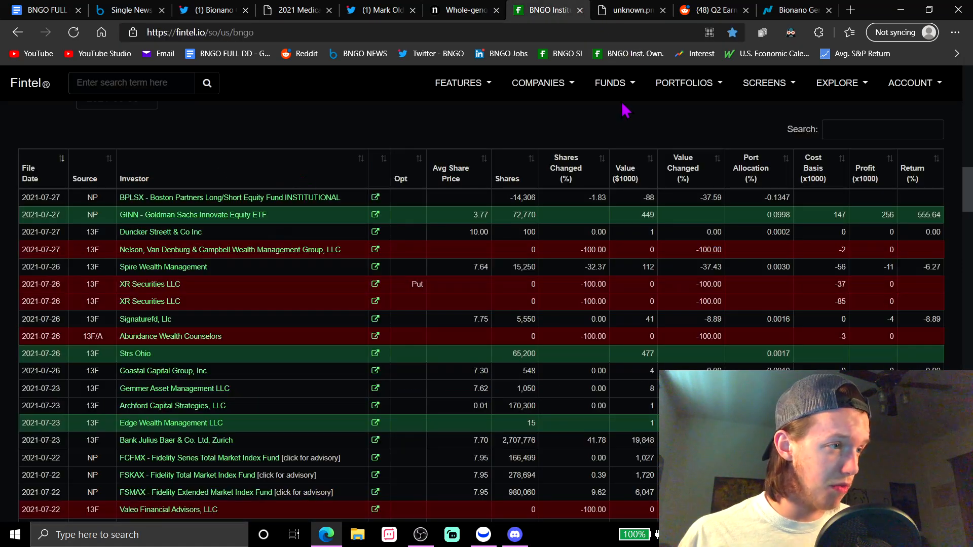
pyautogui.click(624, 10)
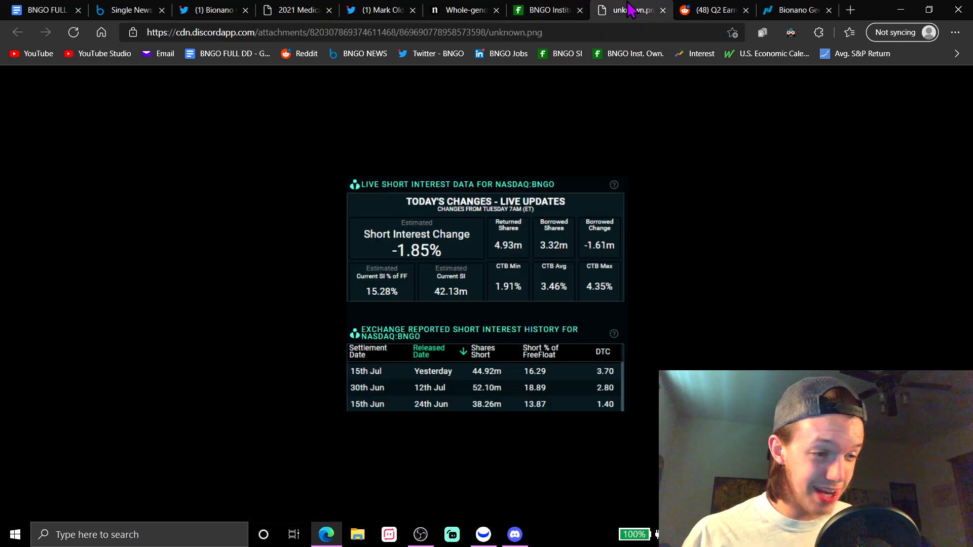
pyautogui.click(712, 9)
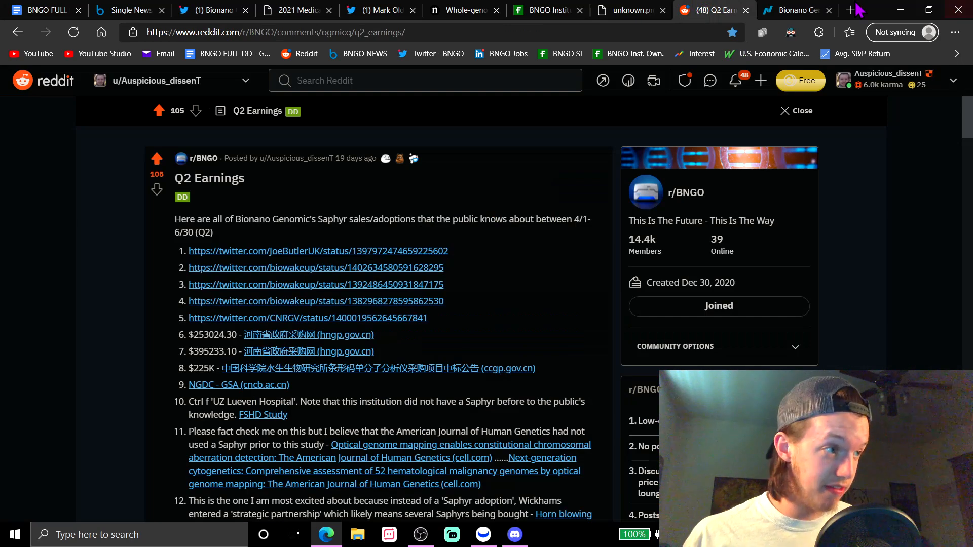
pyautogui.click(805, 10)
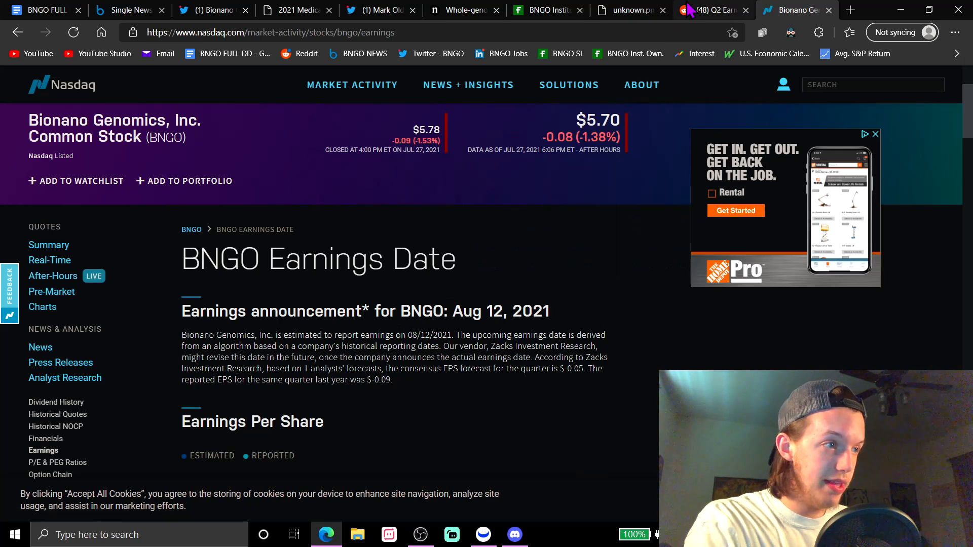
# Glance at BNGO's 4-hour Webull chart, then return to the Bionano CGC press release.
pyautogui.click(712, 11)
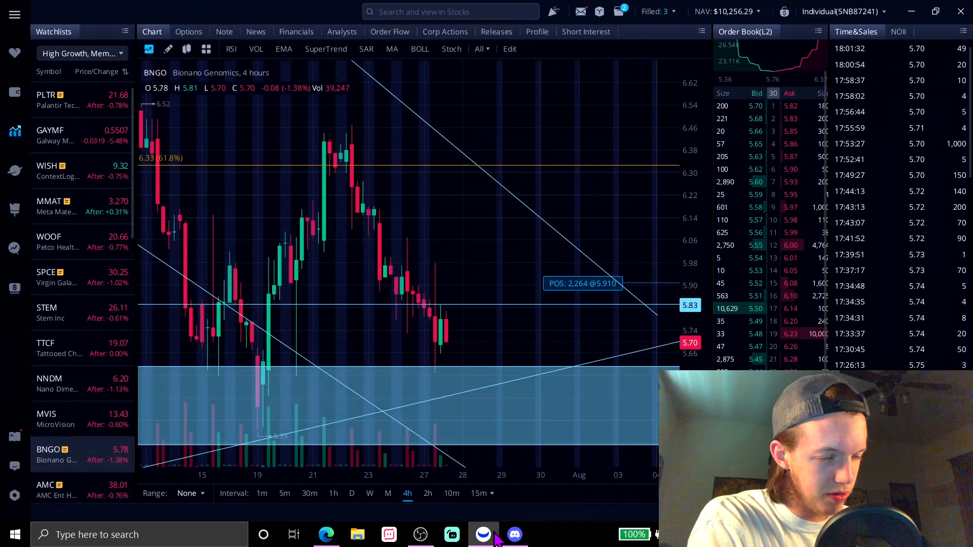
pyautogui.moveTo(555, 344)
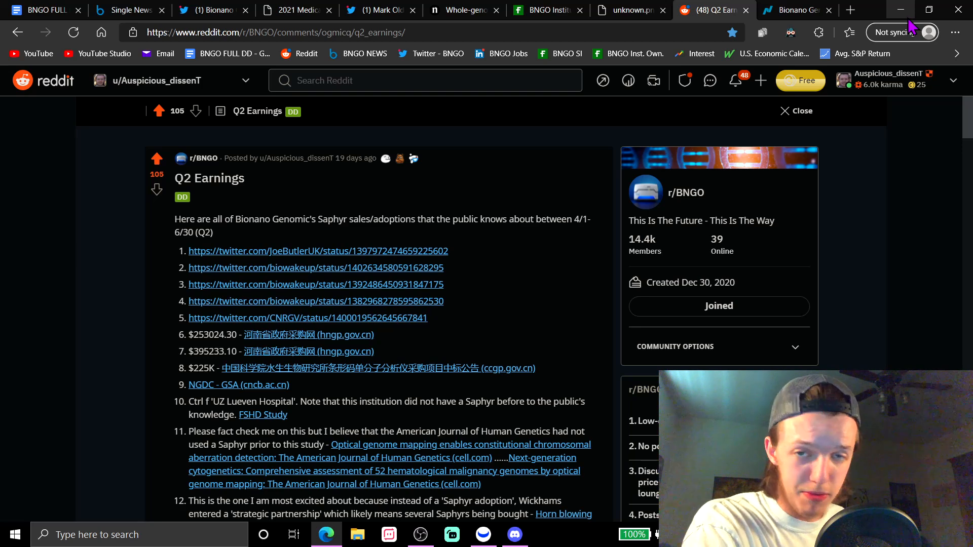
pyautogui.click(122, 10)
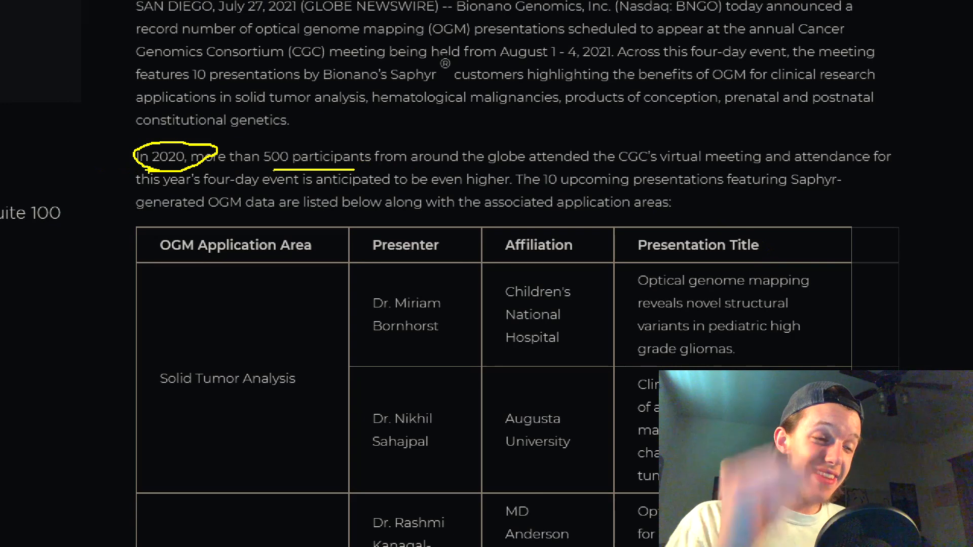
# Underline the higher-anticipated-attendance line, check the Twitter profile, and return to the release.
pyautogui.moveTo(299, 192); pyautogui.dragTo(428, 198)
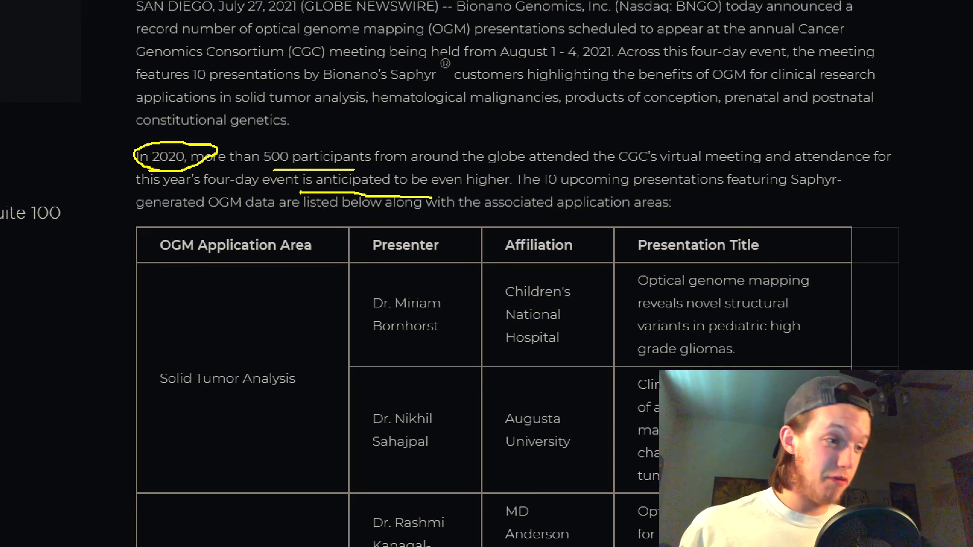
pyautogui.scroll(-3)
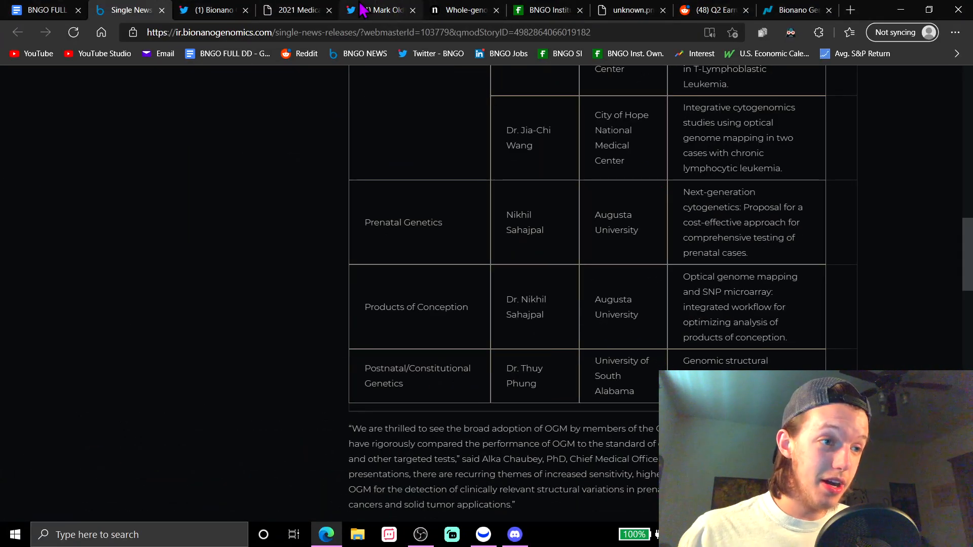
pyautogui.click(380, 10)
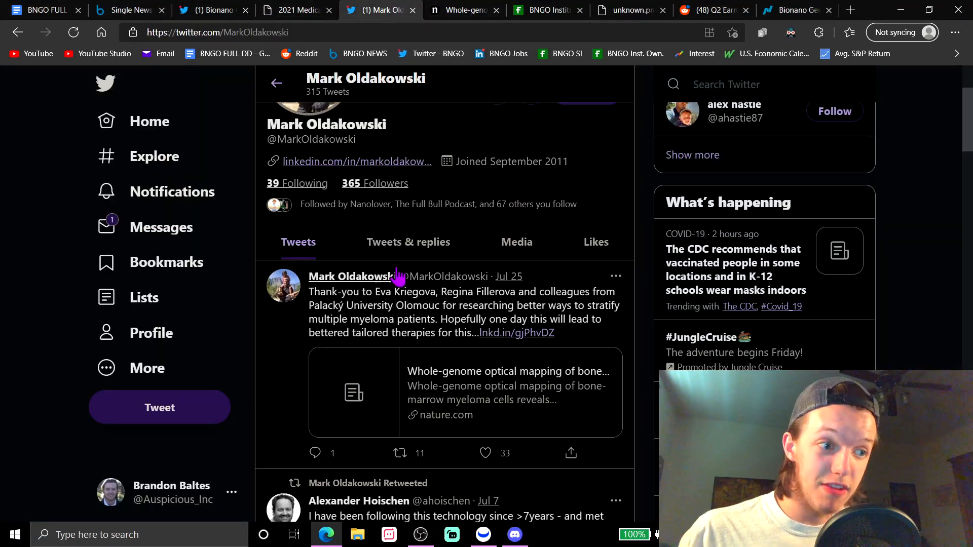
pyautogui.click(130, 9)
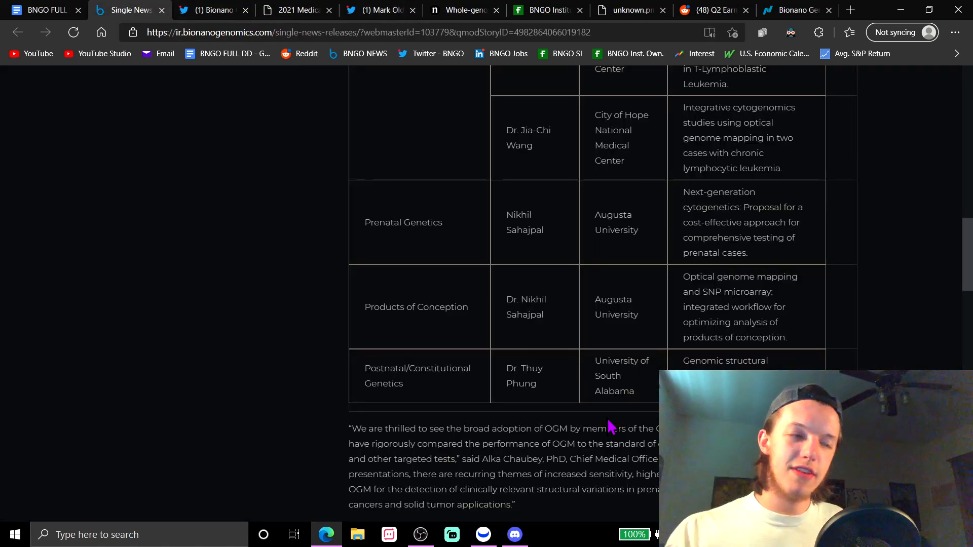
# Read the press release down through the presentation table to the Chief Medical Officer's quote.
pyautogui.scroll(3)
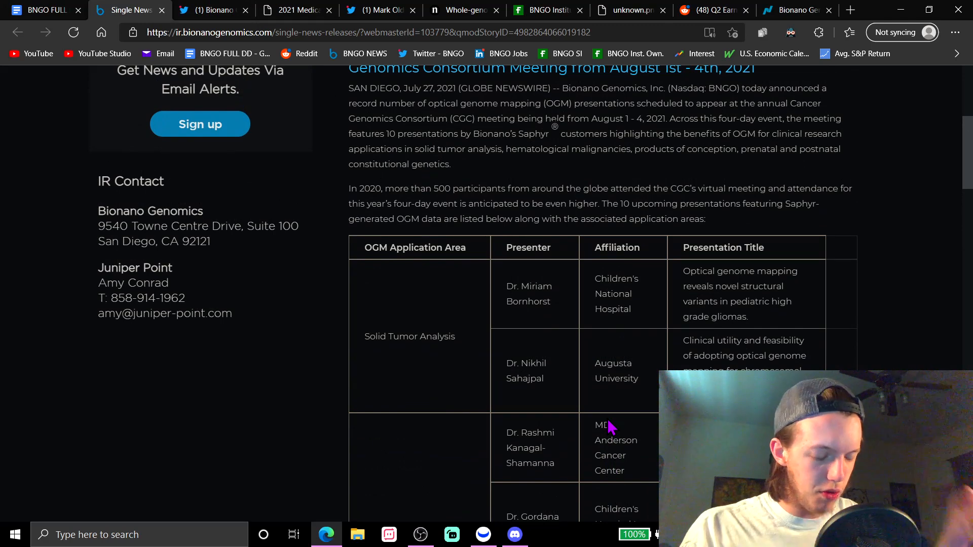
pyautogui.scroll(-3)
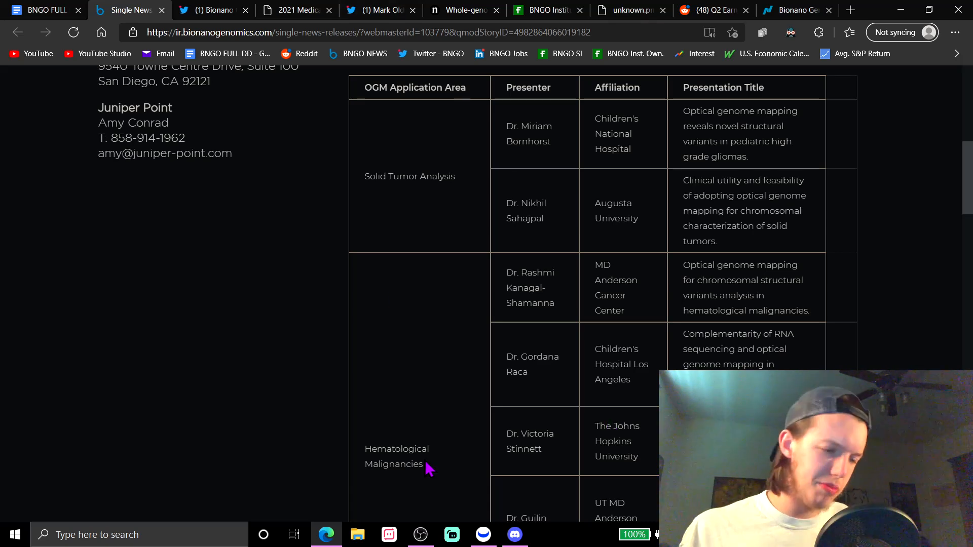
pyautogui.scroll(-3)
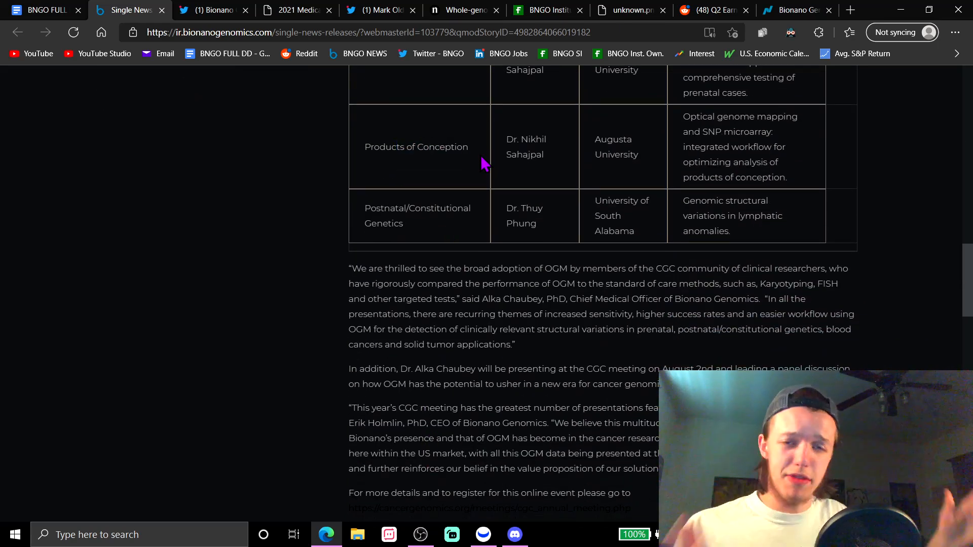
pyautogui.moveTo(582, 355)
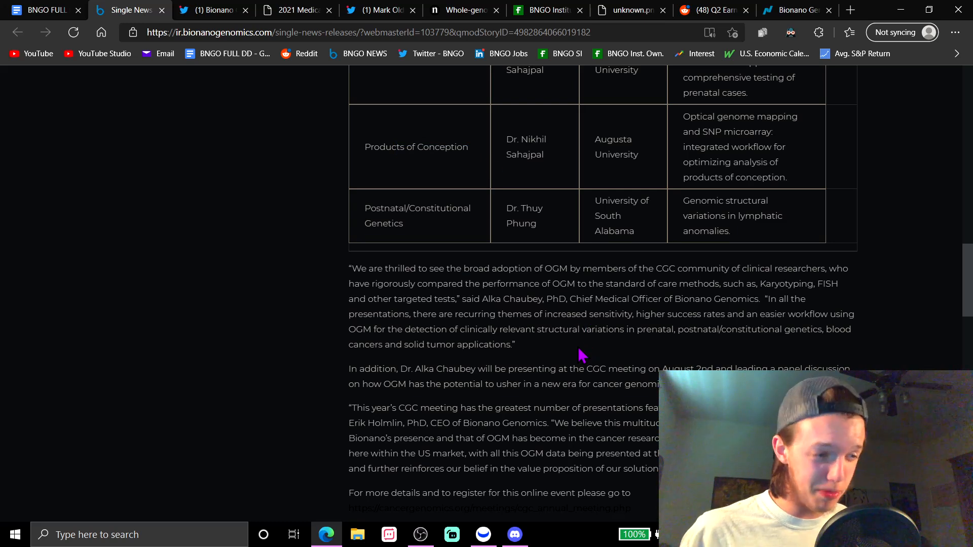
pyautogui.moveTo(580, 361)
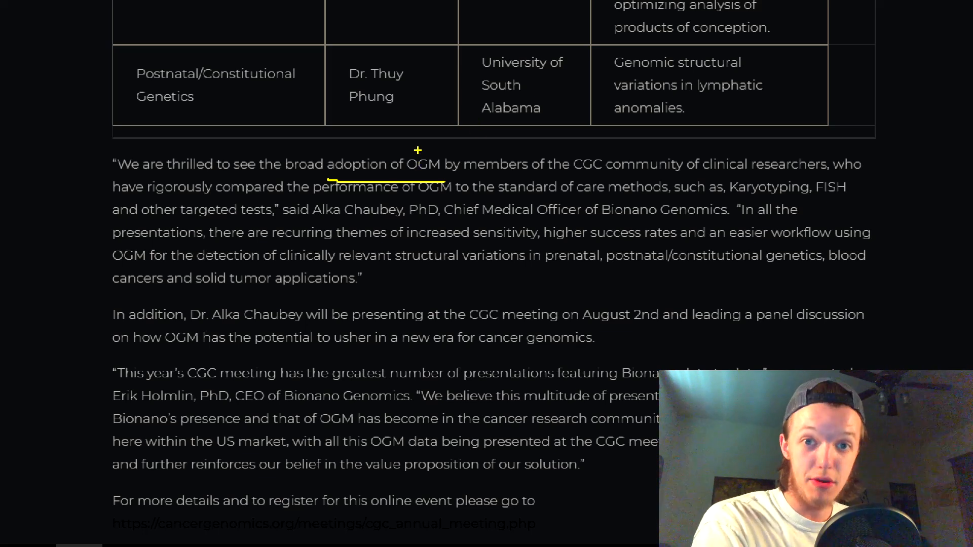
pyautogui.moveTo(509, 179)
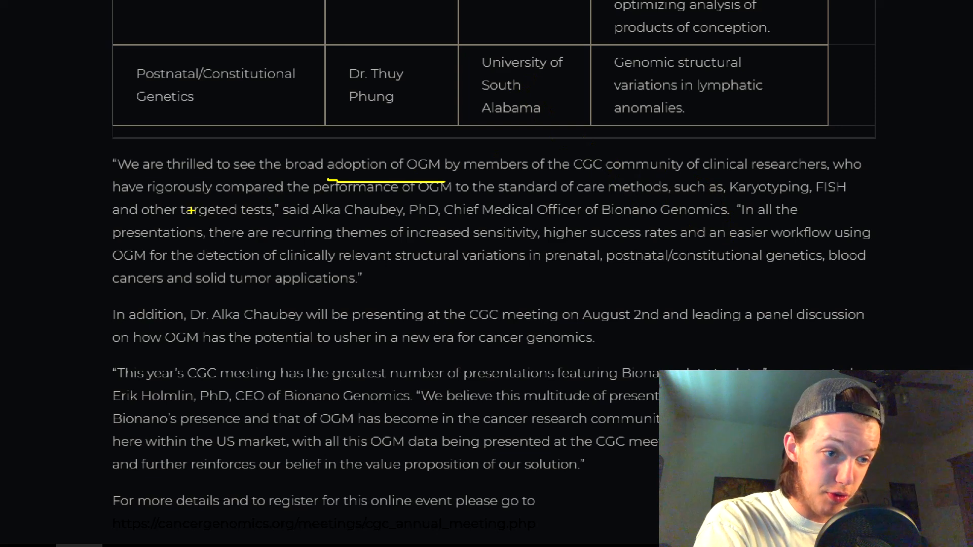
pyautogui.moveTo(705, 181)
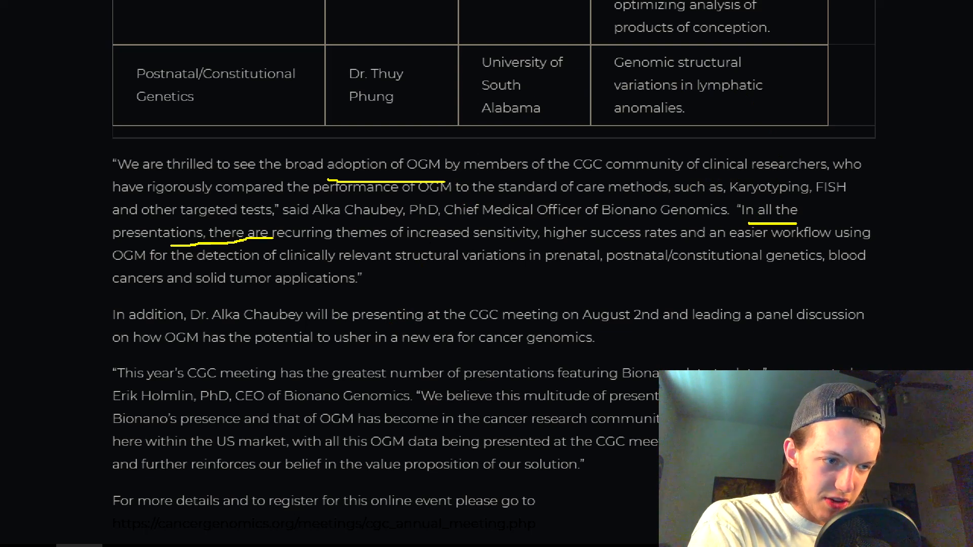
# Underline Chaubey's recurring themes of increased sensitivity, higher success rates and easier OGM workflow, then read on past the CEO quote.
pyautogui.moveTo(248, 242); pyautogui.dragTo(664, 245)
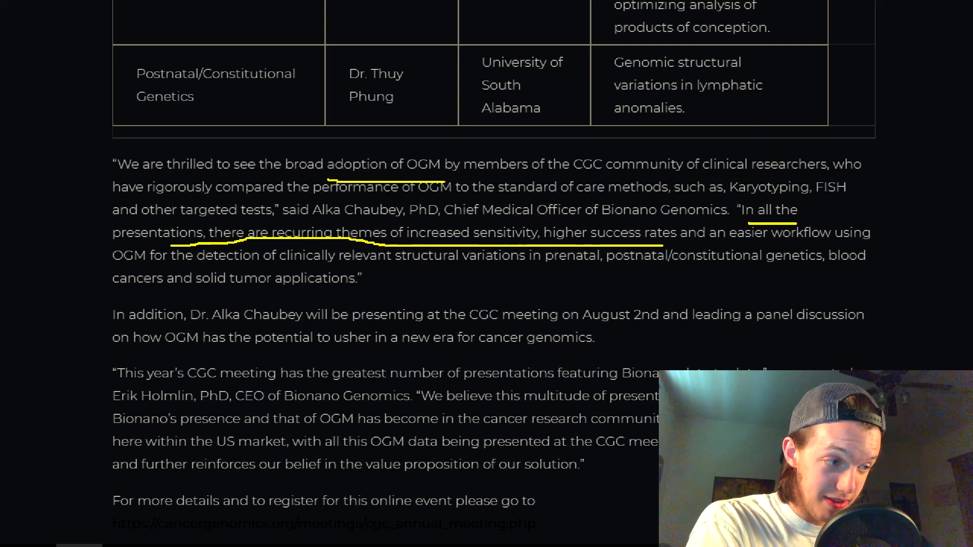
pyautogui.moveTo(110, 267)
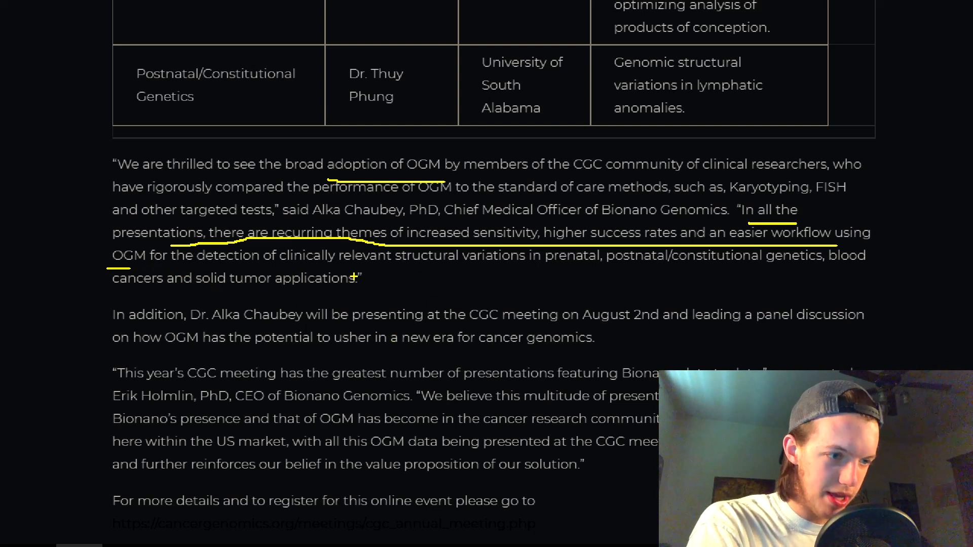
pyautogui.moveTo(338, 260); pyautogui.dragTo(530, 261)
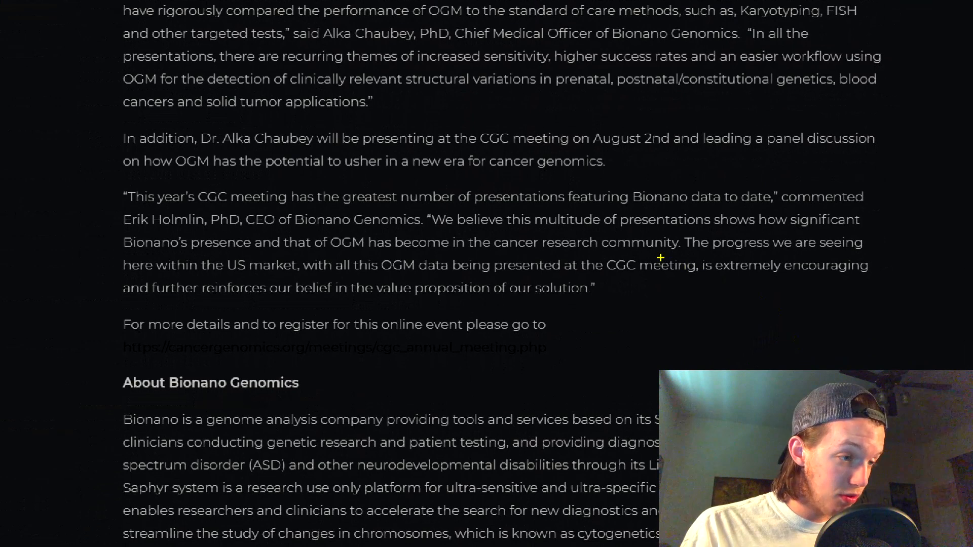
pyautogui.moveTo(525, 220); pyautogui.dragTo(851, 220)
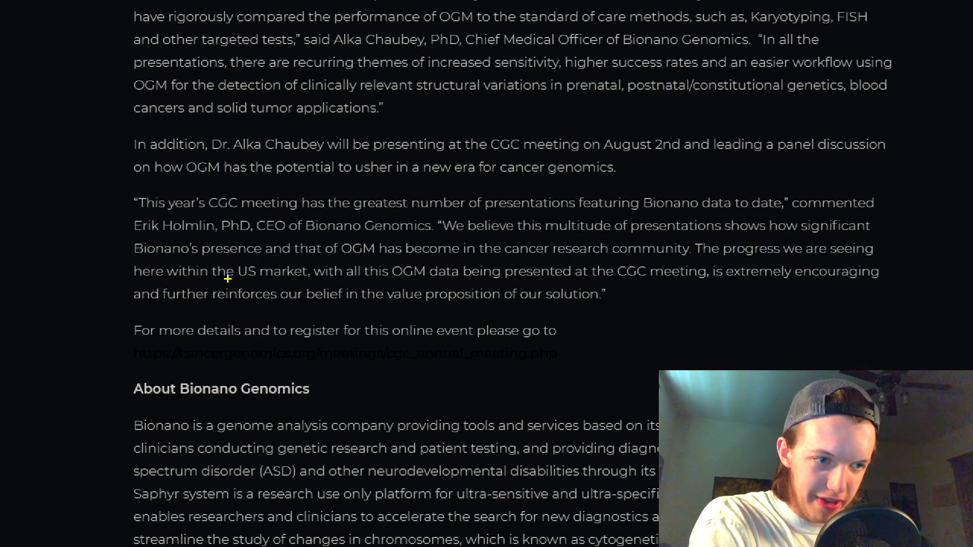
pyautogui.moveTo(507, 272)
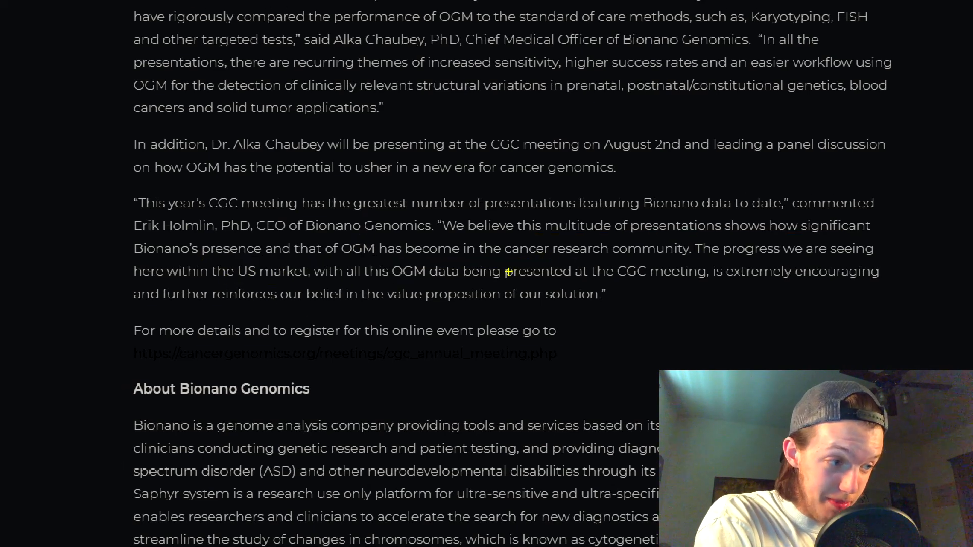
pyautogui.moveTo(174, 311)
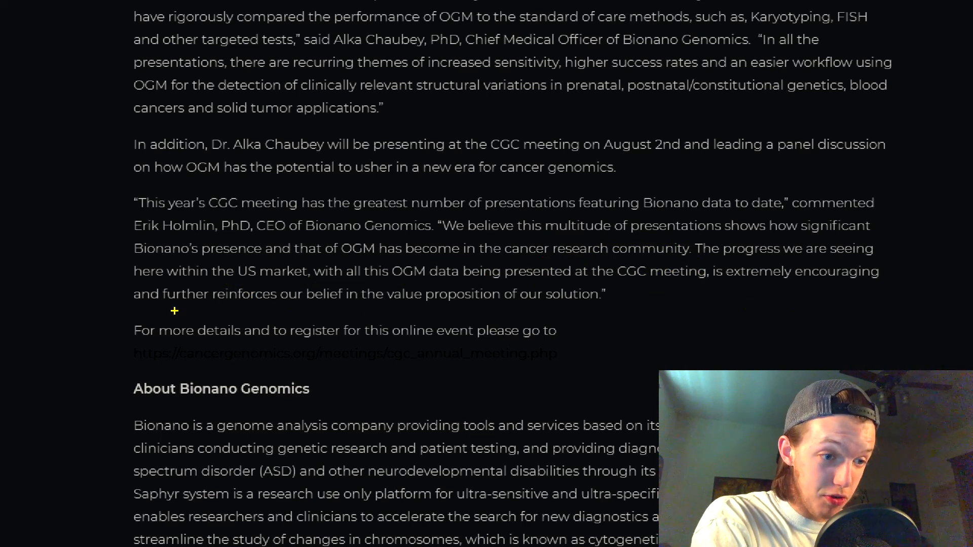
pyautogui.moveTo(174, 307); pyautogui.dragTo(590, 307)
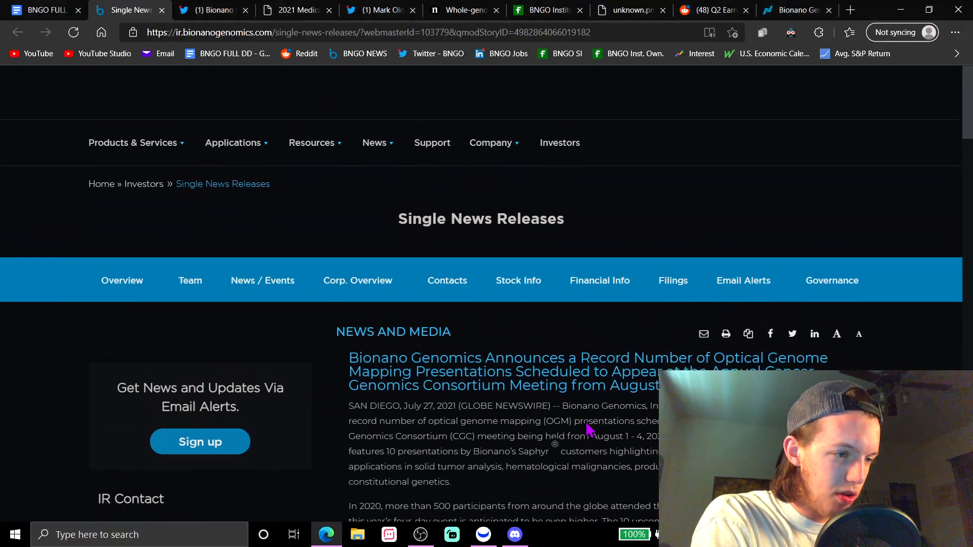
pyautogui.scroll(-3)
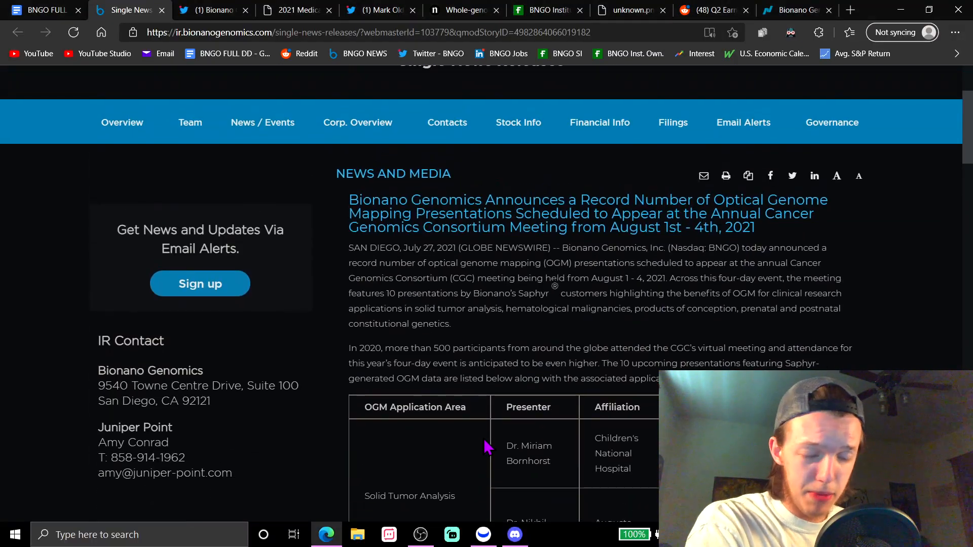
pyautogui.moveTo(483, 436)
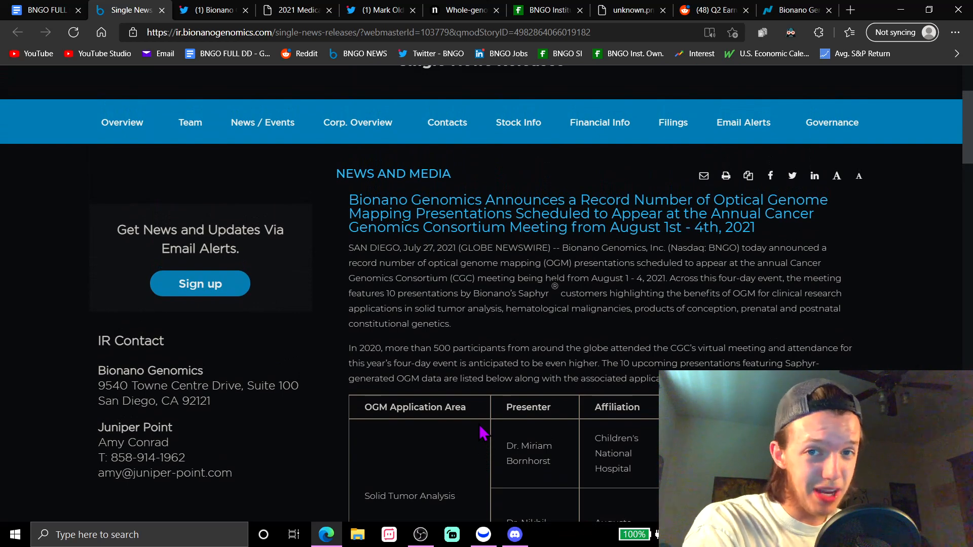
# Browse Bionano Genomics' CGC 2021 tweets on its Twitter timeline.
pyautogui.click(211, 10)
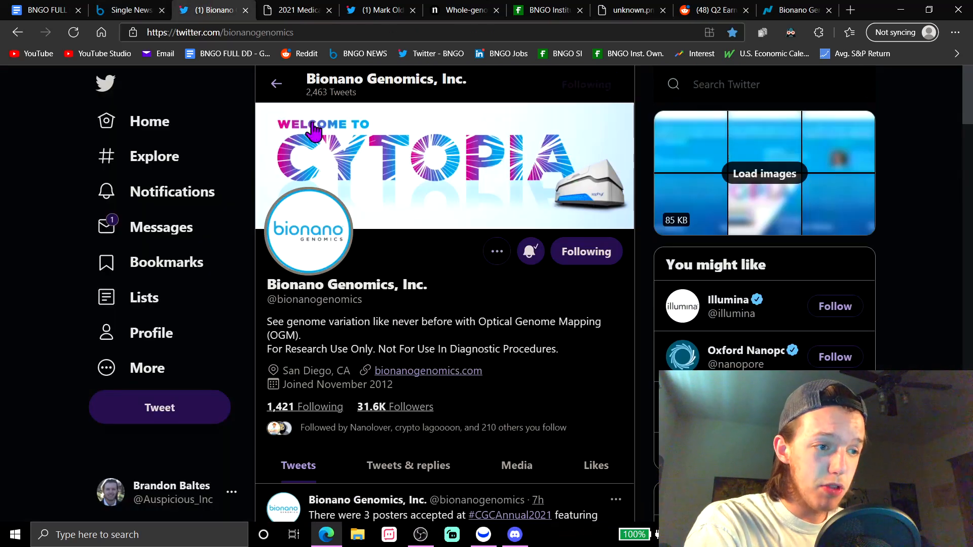
pyautogui.scroll(-3)
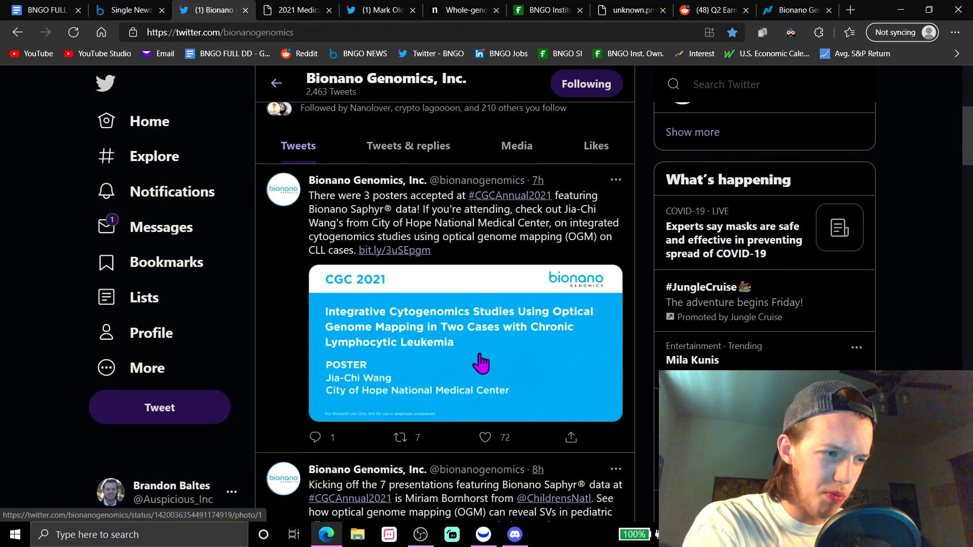
pyautogui.scroll(-3)
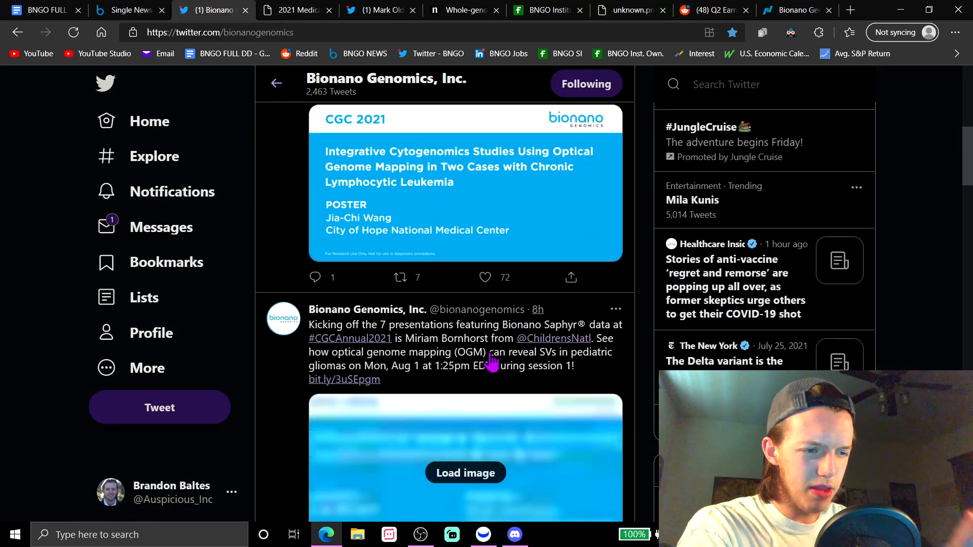
pyautogui.scroll(-3)
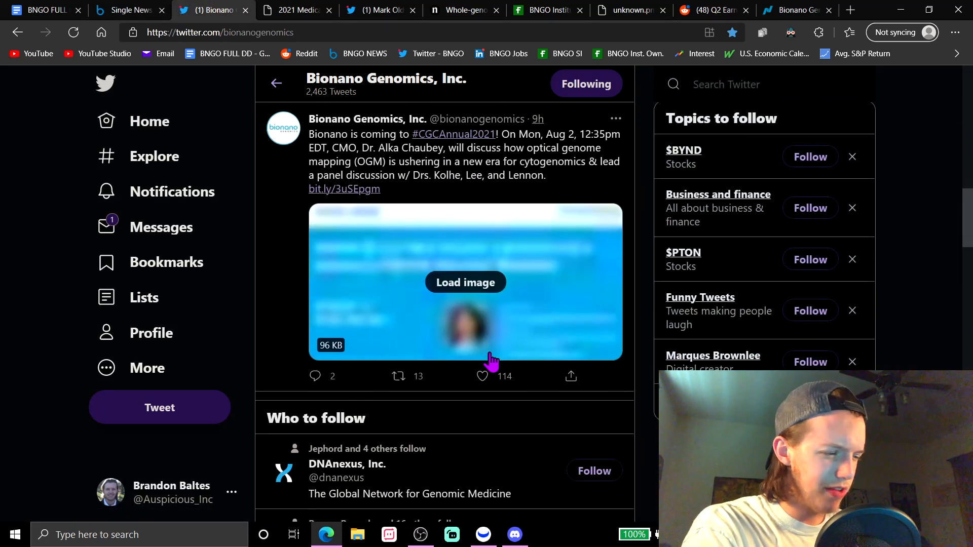
# Circle the August 1 - 4, 2021 meeting dates in the release, revisit Twitter, and end on the CMS Medicare agenda PDF.
pyautogui.click(130, 9)
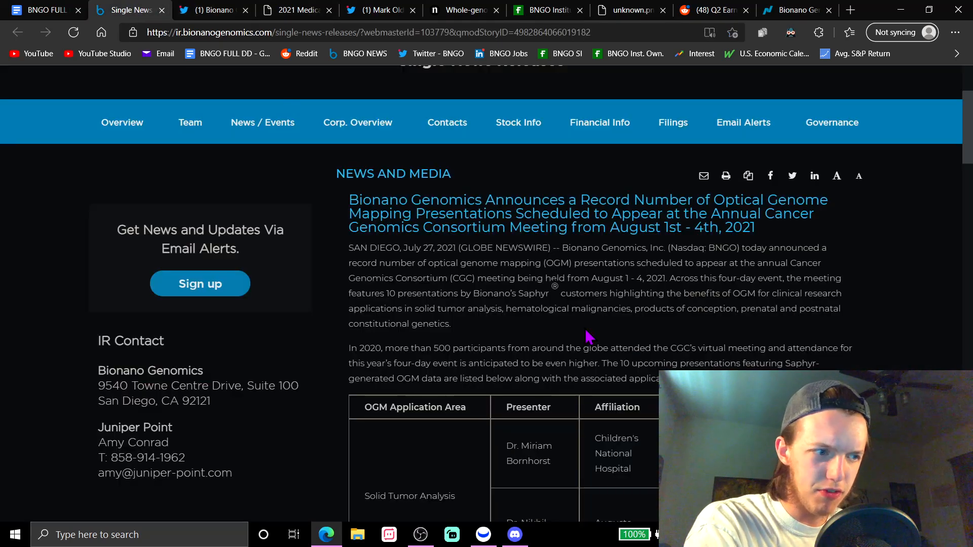
pyautogui.moveTo(553, 278); pyautogui.dragTo(612, 278)
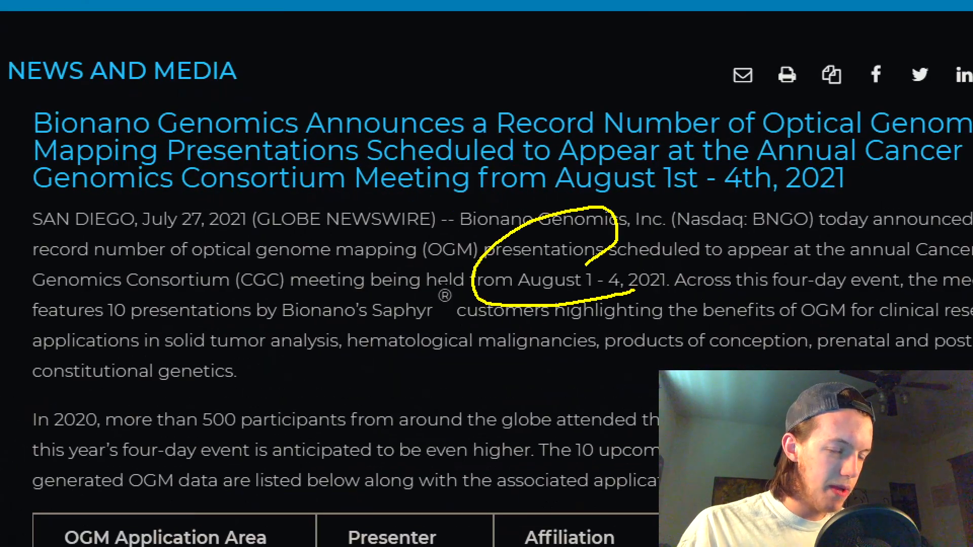
pyautogui.click(207, 10)
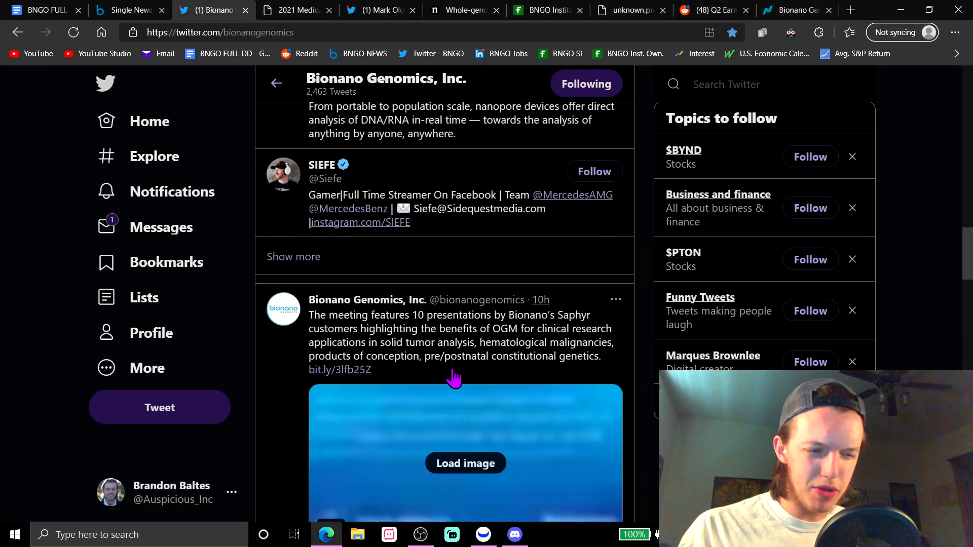
pyautogui.click(294, 10)
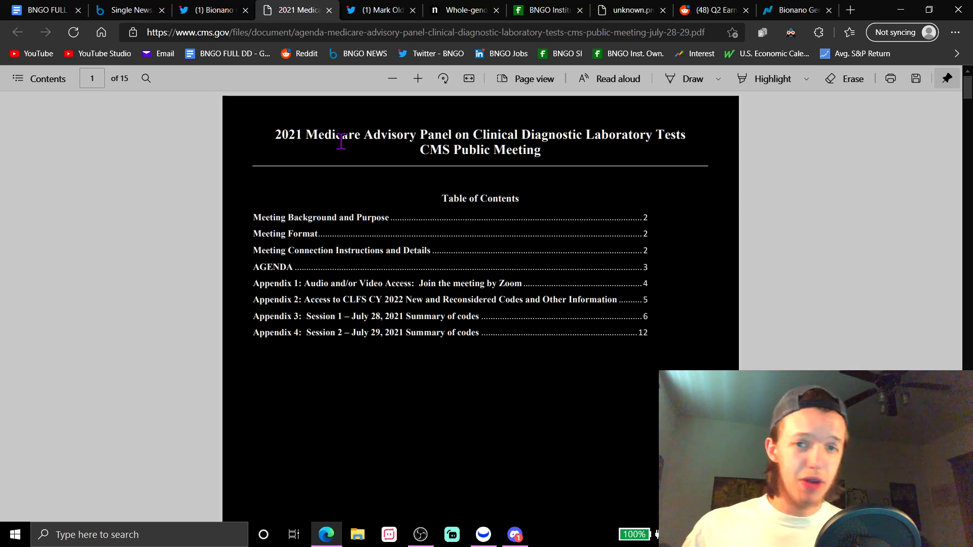
pyautogui.moveTo(535, 157)
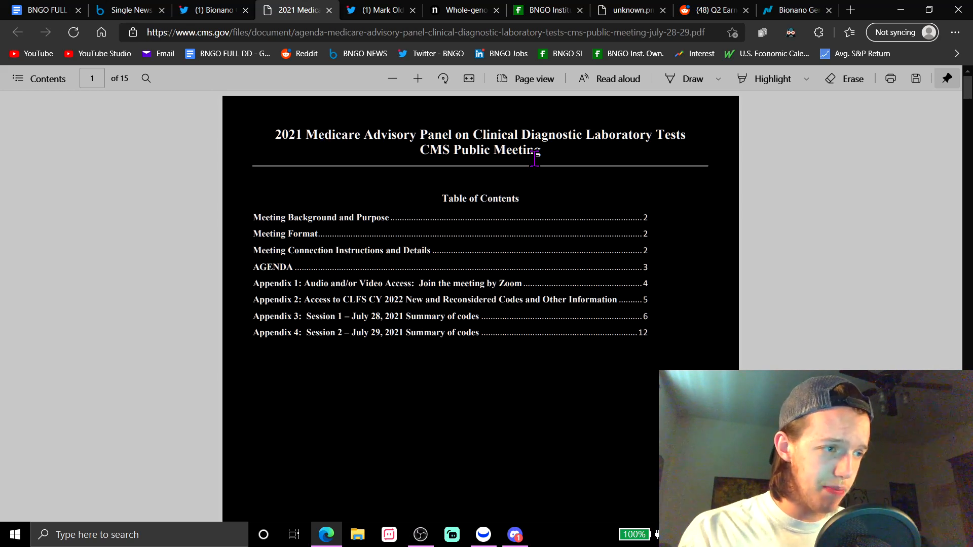
pyautogui.click(378, 10)
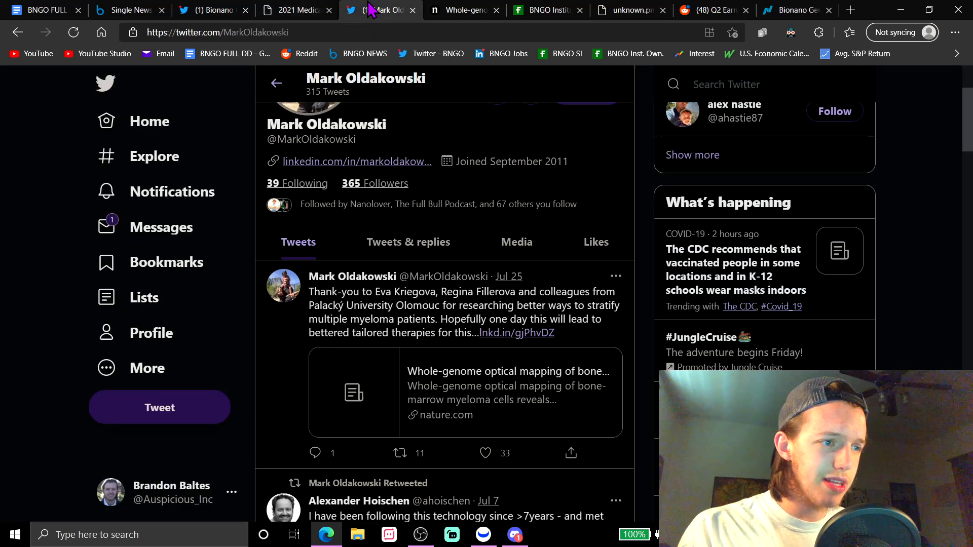
pyautogui.click(294, 10)
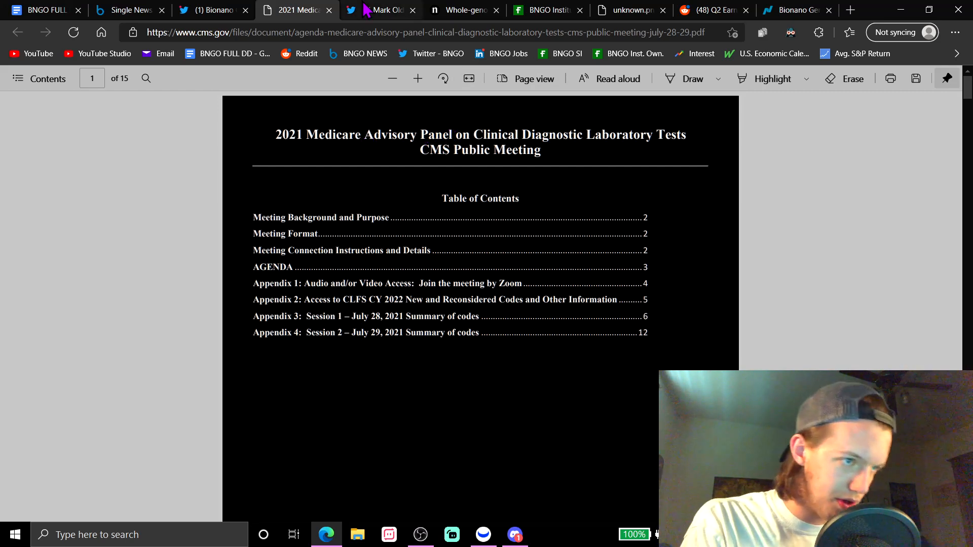
pyautogui.click(383, 10)
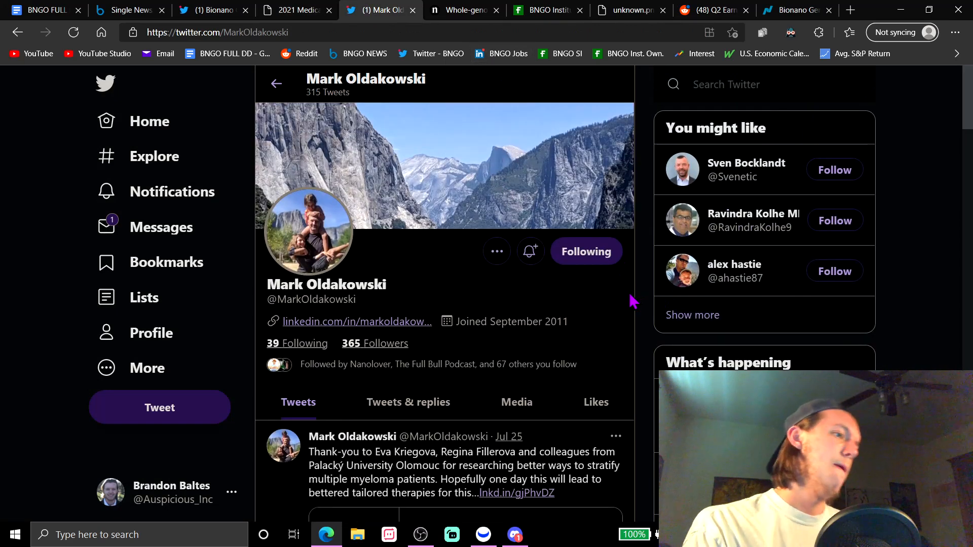
pyautogui.click(463, 10)
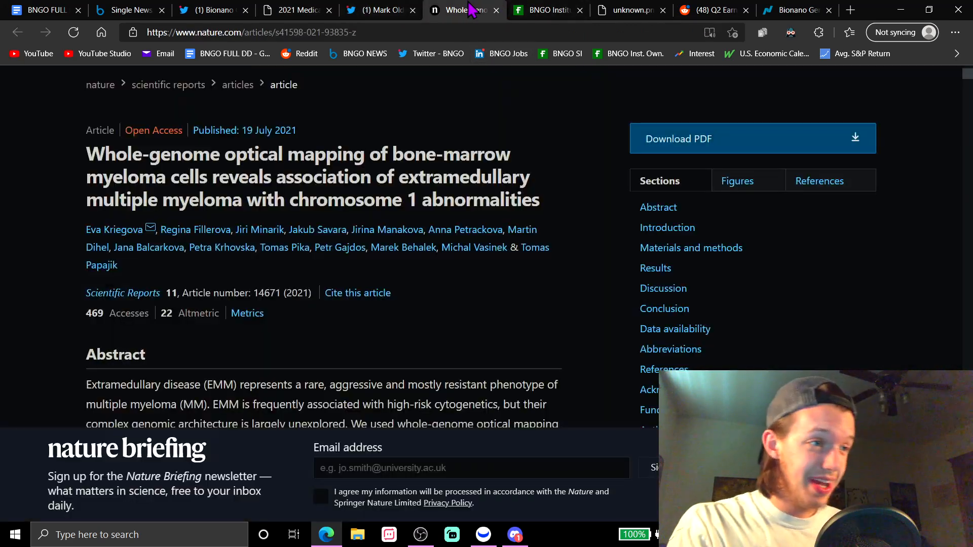
# Revisit the Oldakowski tweet and Nature article, then bring back Bionano's record OGM presentations release and mark it.
pyautogui.click(379, 10)
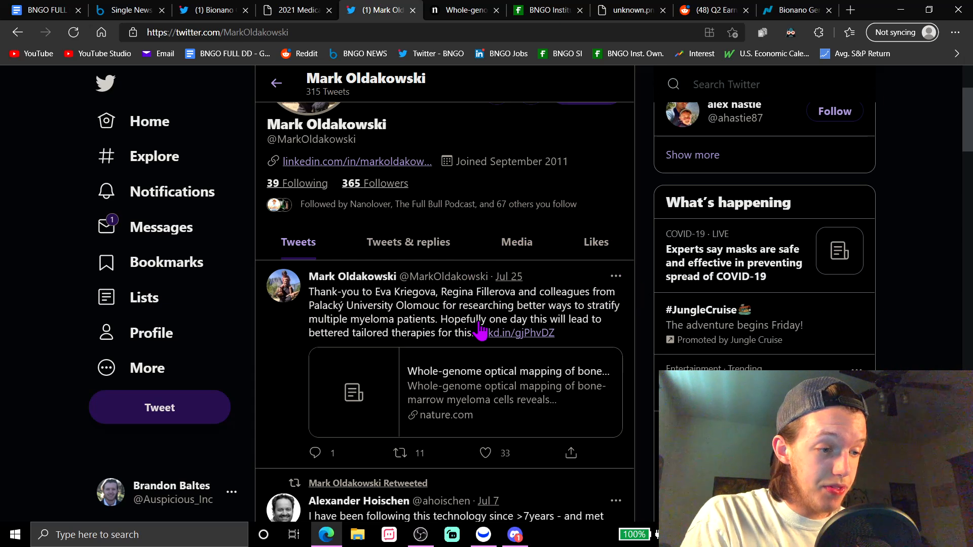
pyautogui.click(463, 10)
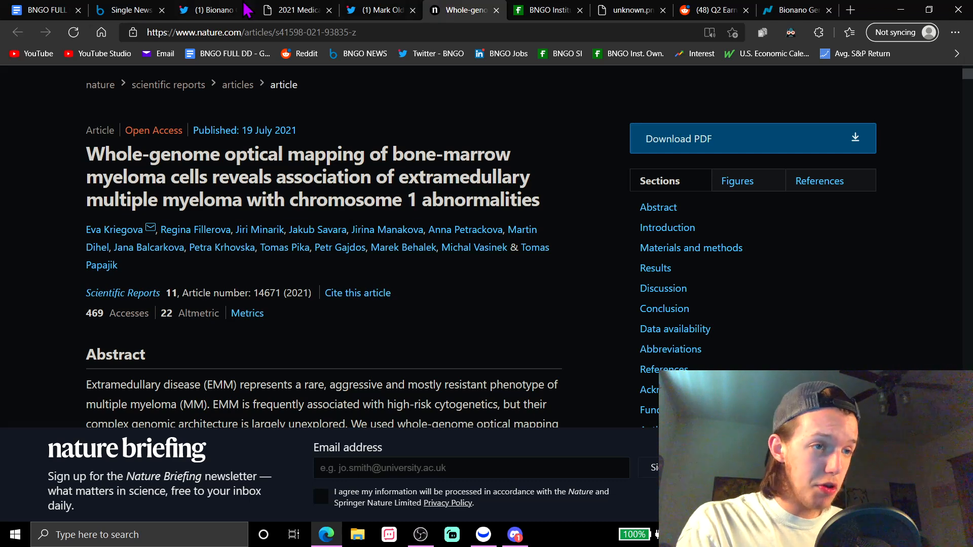
pyautogui.click(122, 10)
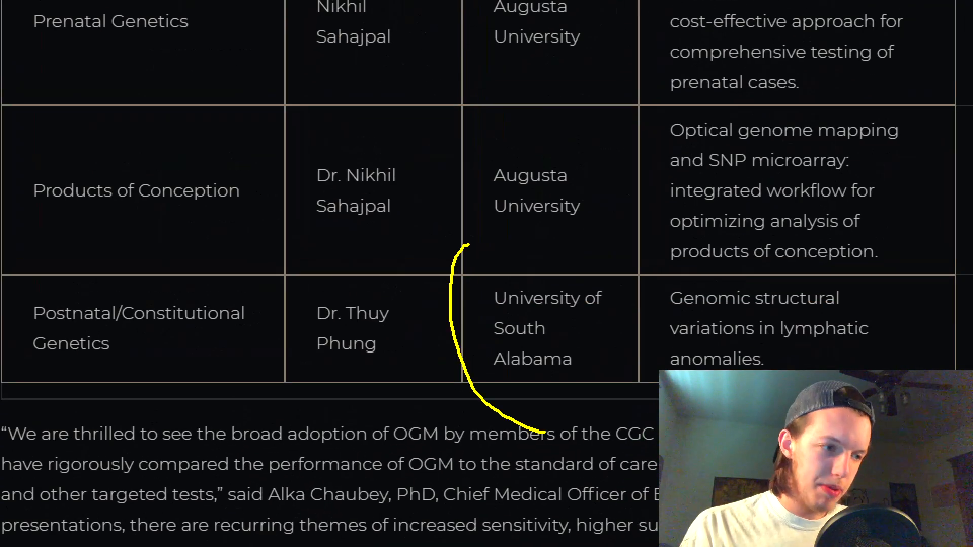
pyautogui.moveTo(469, 246); pyautogui.dragTo(547, 428)
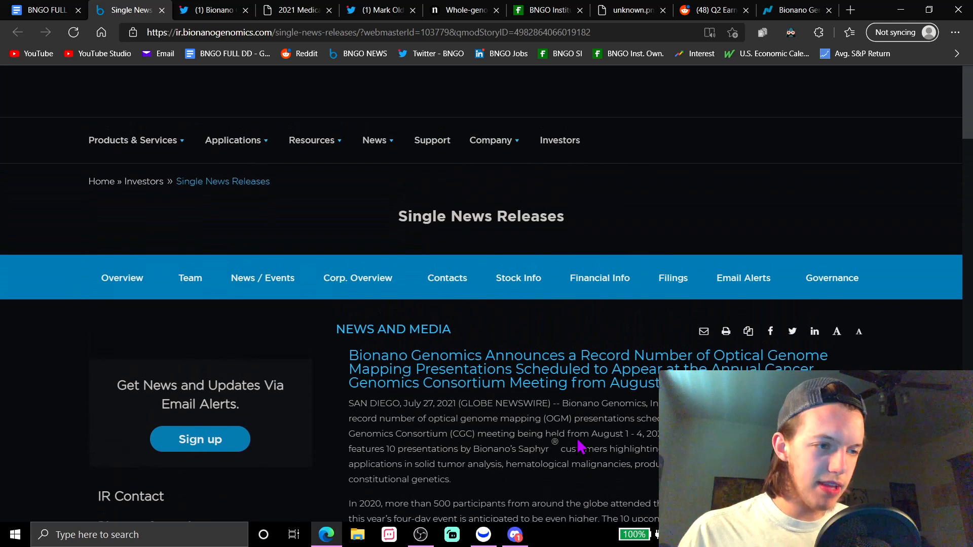
# Glance at Fintel's BNGO institutional ownership table and return to the Nature myeloma article.
pyautogui.click(467, 10)
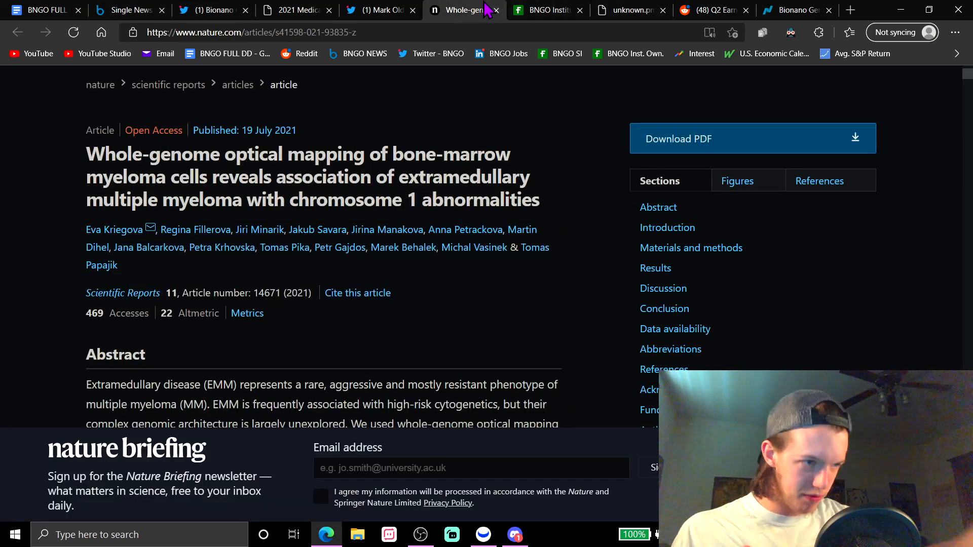
pyautogui.click(546, 10)
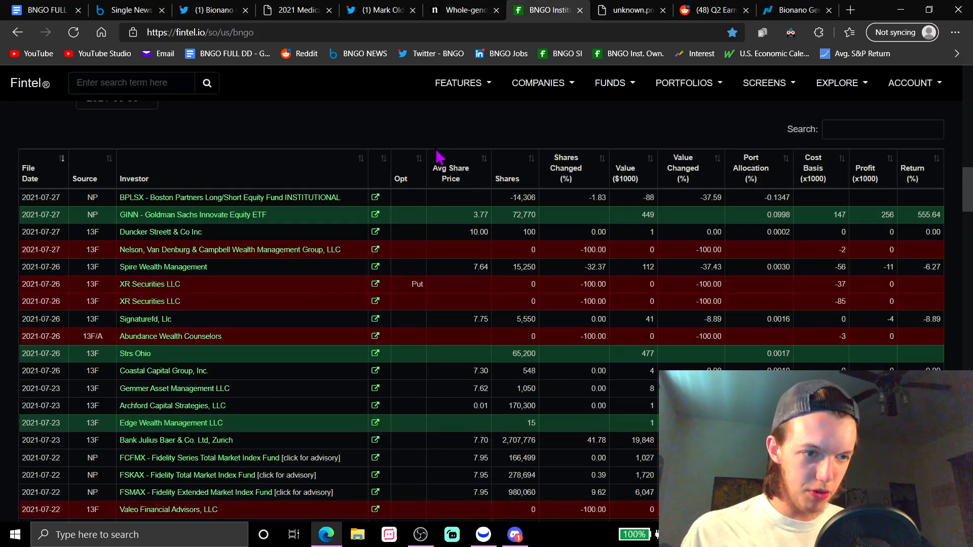
pyautogui.moveTo(156, 75)
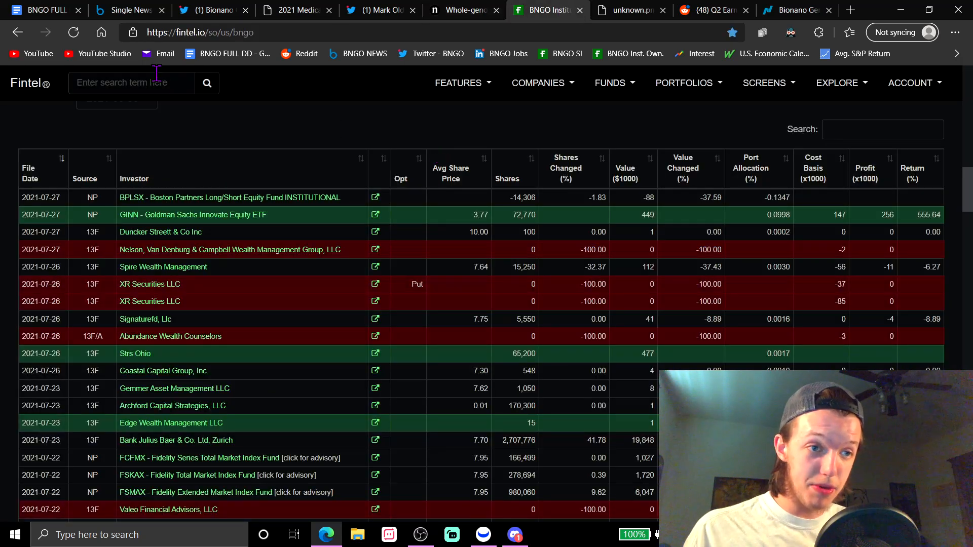
pyautogui.click(467, 10)
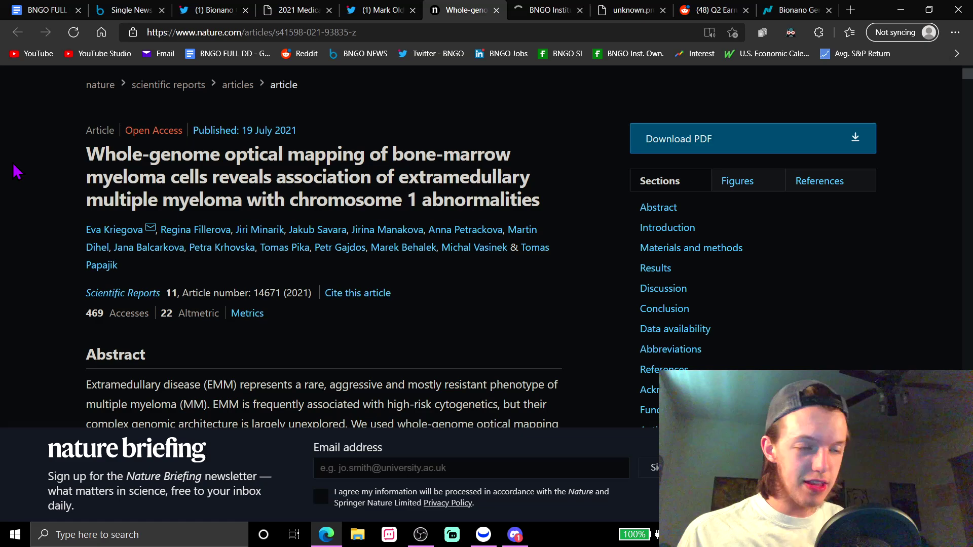
# Scroll the Nature article's introduction and highlight, then clear, parts of its title.
pyautogui.scroll(-3)
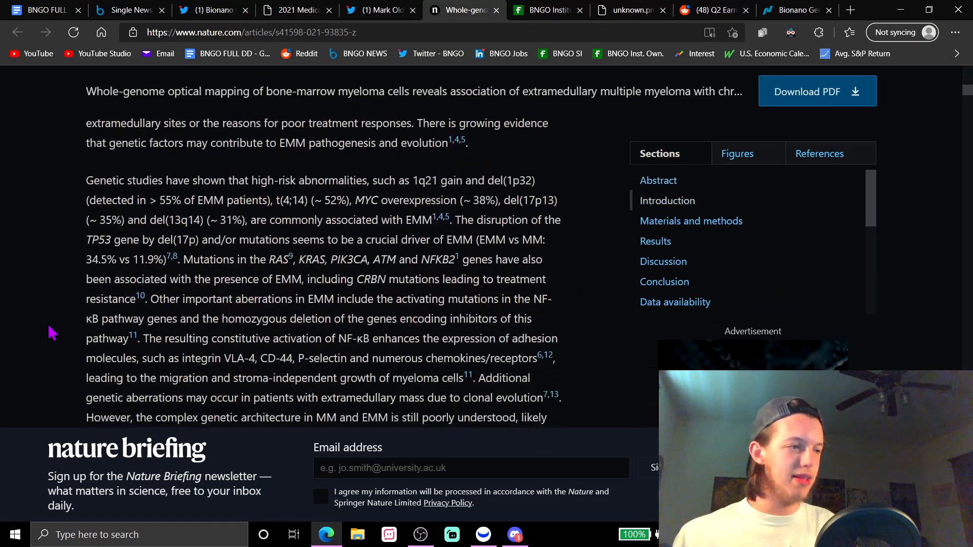
pyautogui.scroll(3)
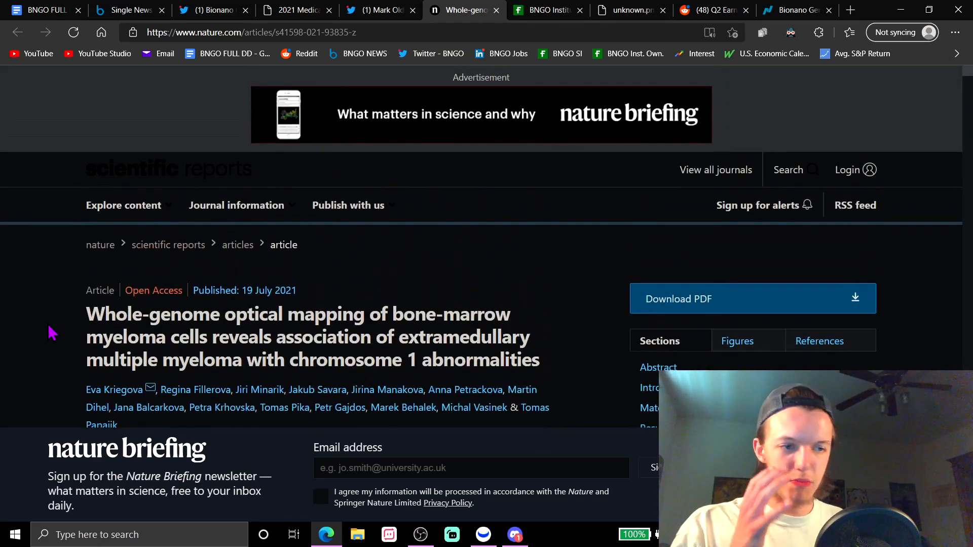
pyautogui.scroll(-3)
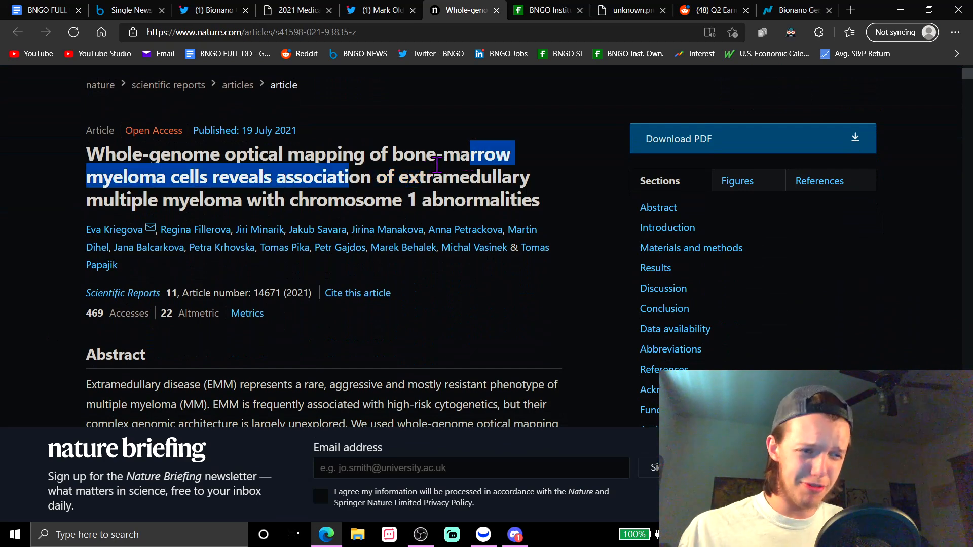
pyautogui.click(432, 180)
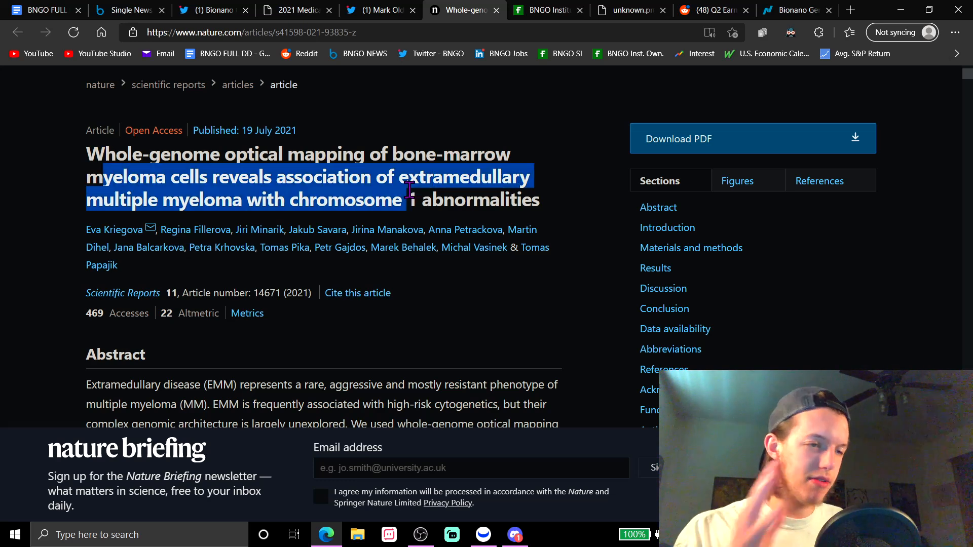
pyautogui.click(409, 197)
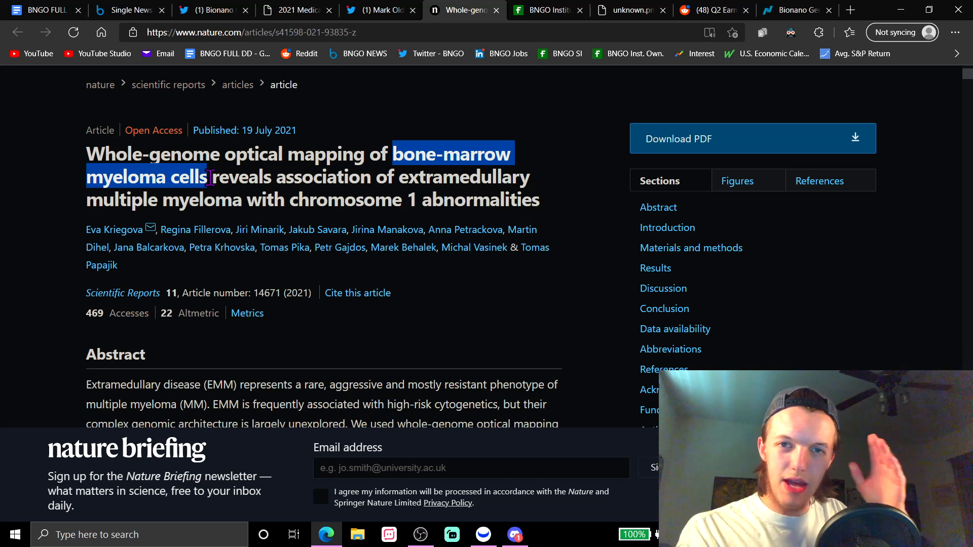
pyautogui.click(229, 172)
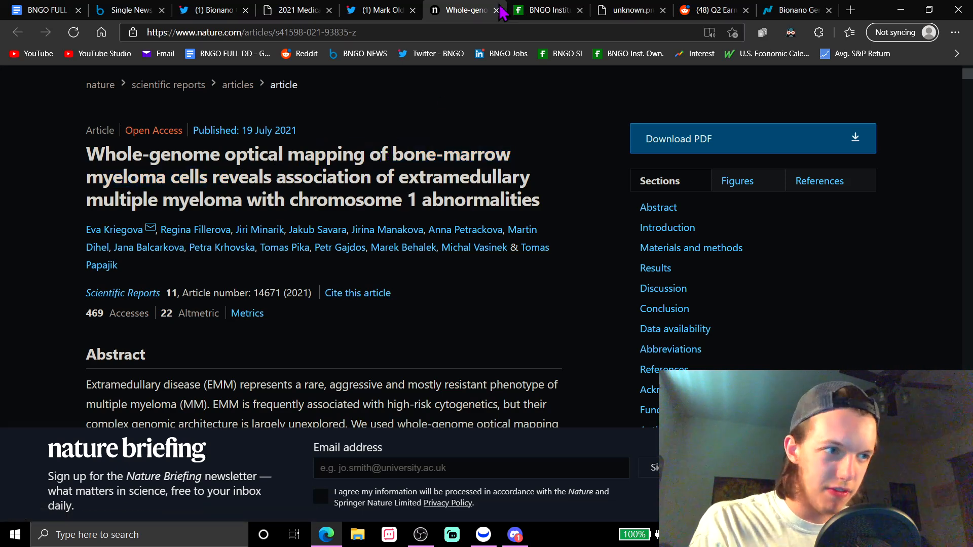
# Move to Fintel's table of institutional BNGO ownership filings.
pyautogui.click(554, 10)
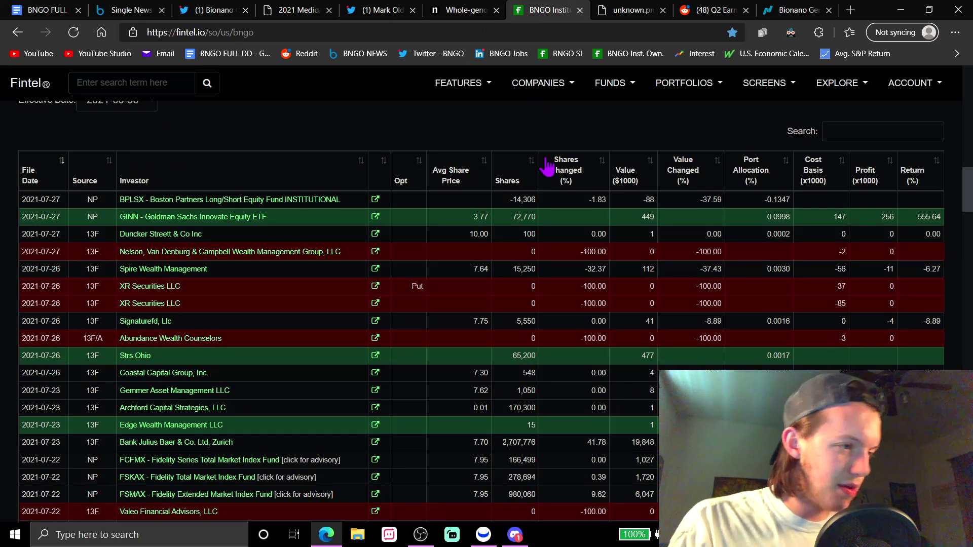
pyautogui.moveTo(521, 252)
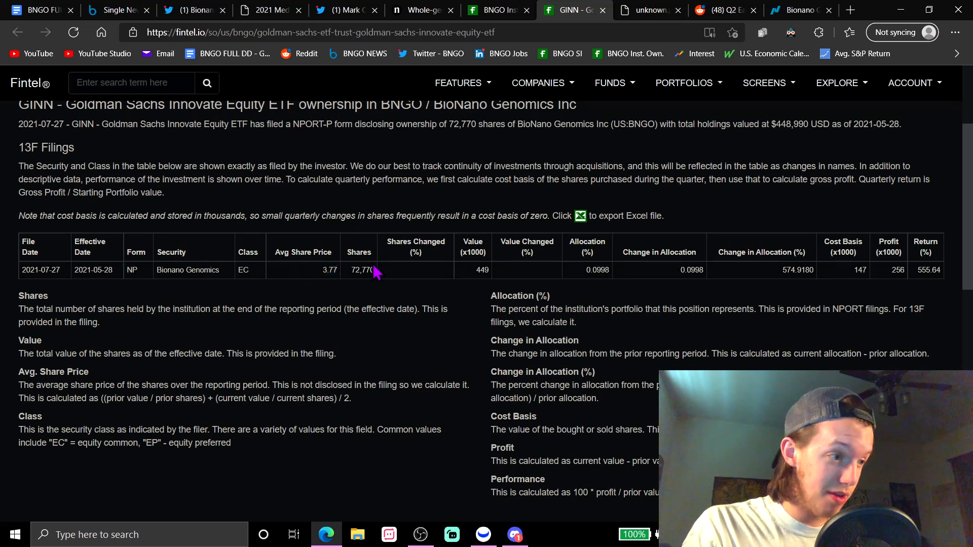
pyautogui.moveTo(385, 278)
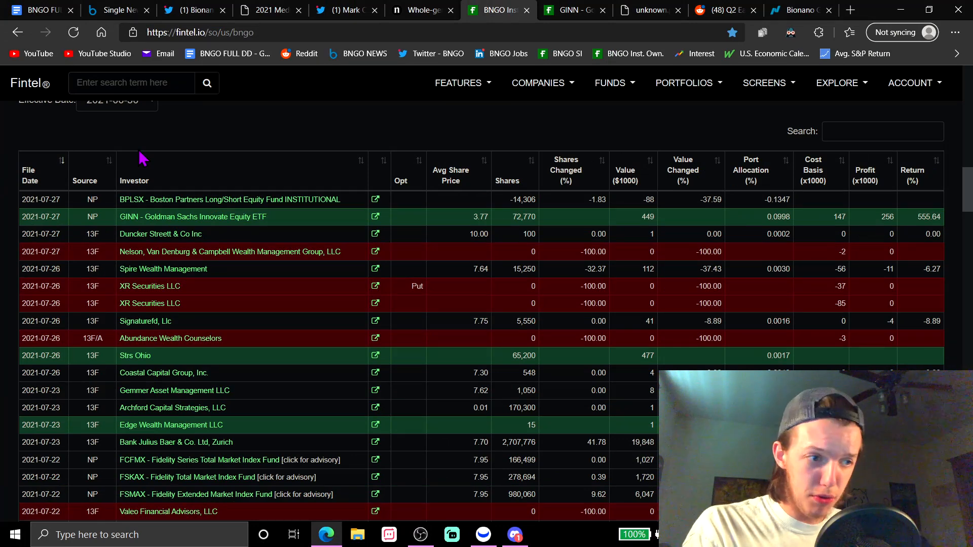
# View the GINN Goldman Sachs ETF filing on Fintel, then bring up BNGO's live short interest image.
pyautogui.click(192, 217)
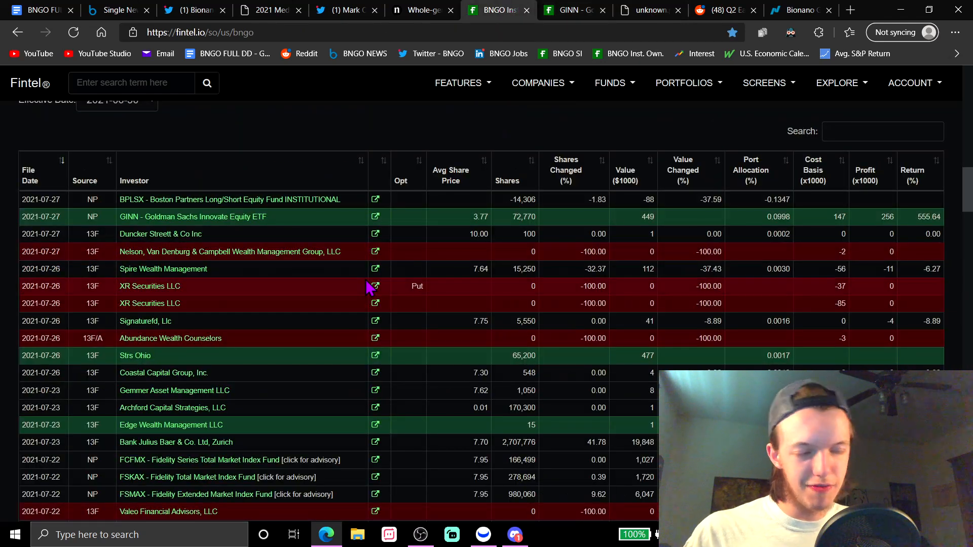
pyautogui.click(647, 9)
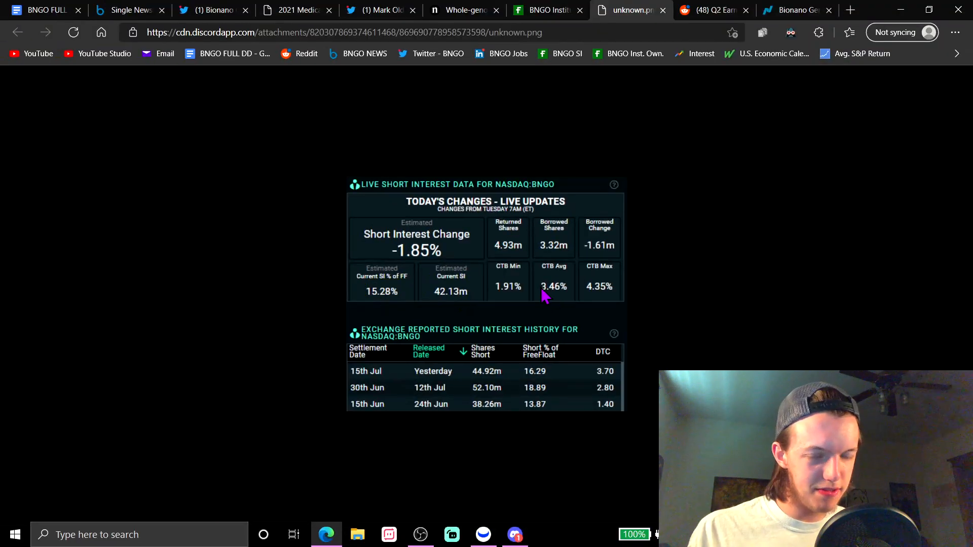
# Switch to the Reddit Q2 Earnings post, recheck the short interest image, and settle on the Reddit post.
pyautogui.click(711, 10)
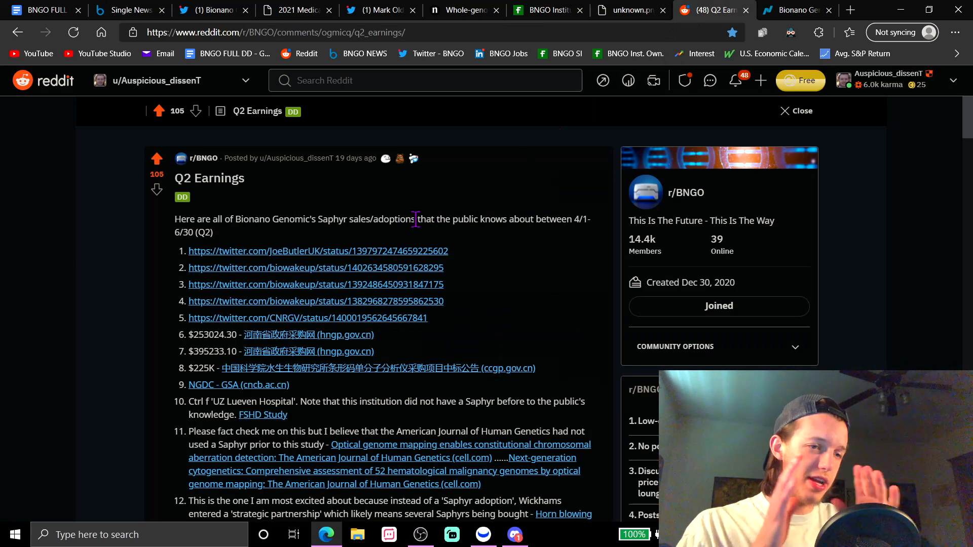
pyautogui.click(631, 10)
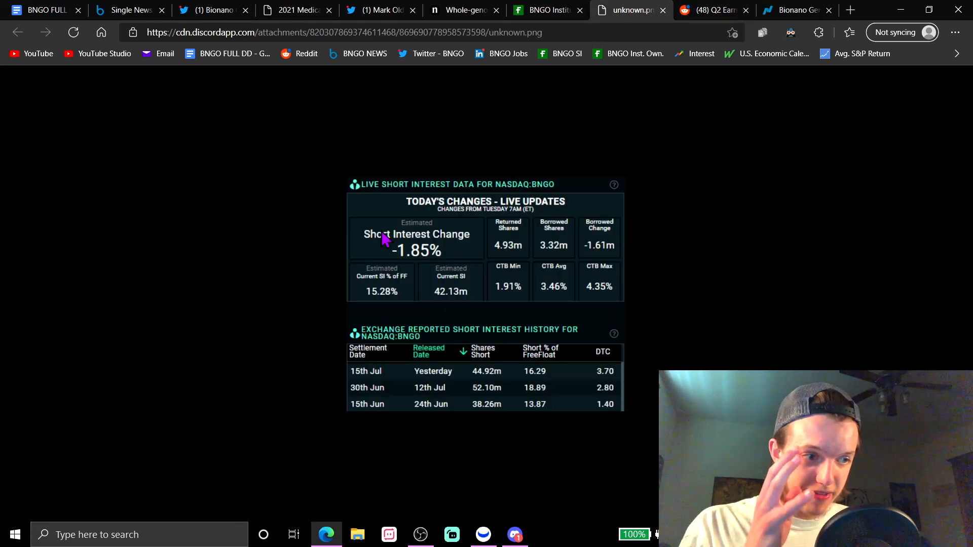
pyautogui.moveTo(328, 252)
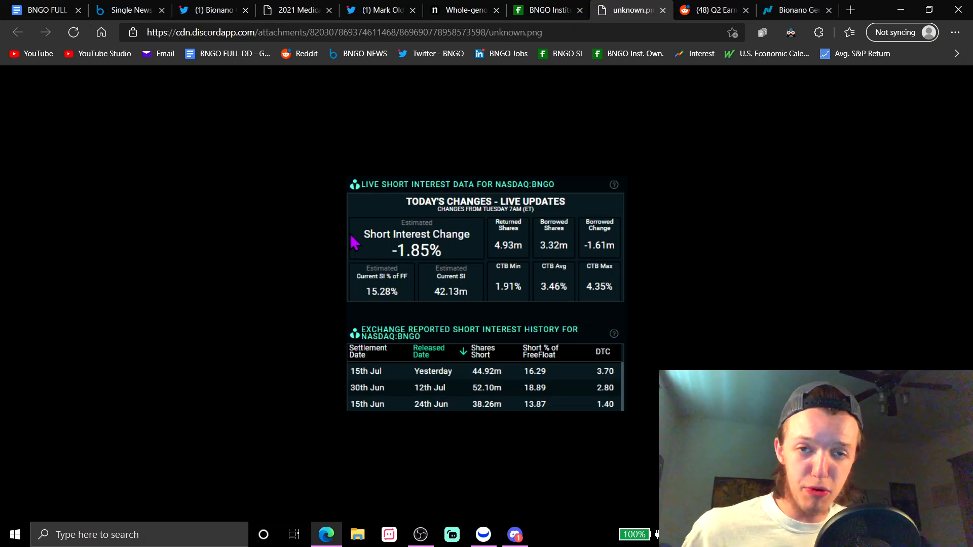
pyautogui.moveTo(661, 10)
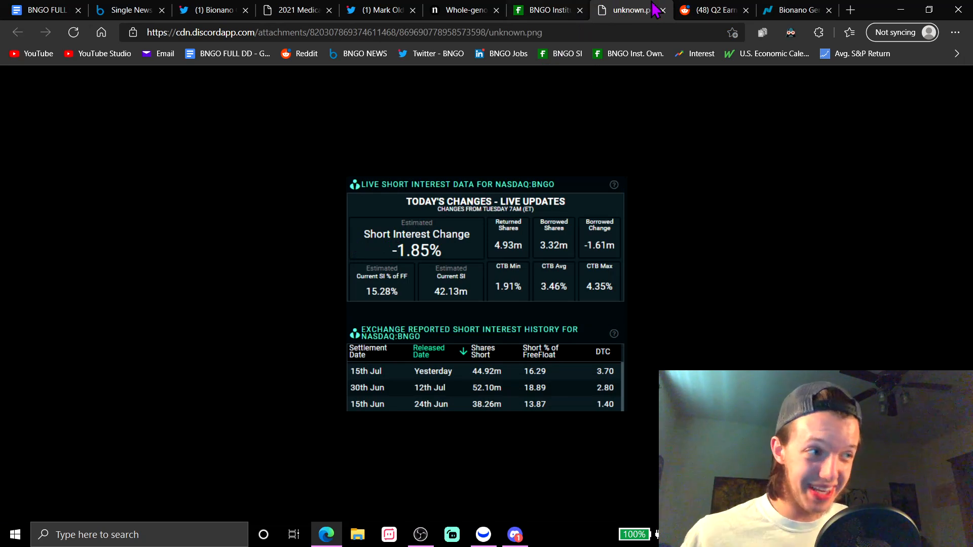
pyautogui.click(711, 10)
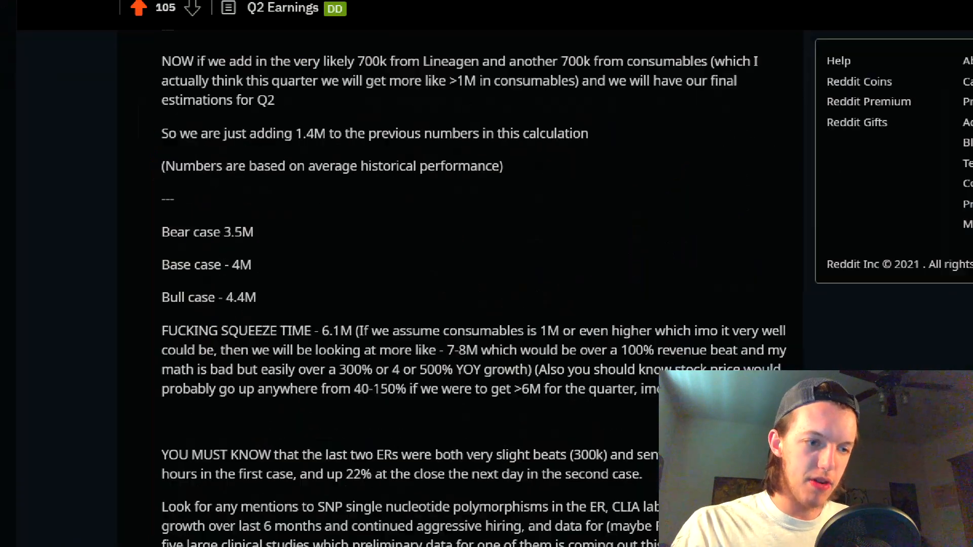
# Bring up Nasdaq's BNGO page showing the Aug 12, 2021 earnings announcement date.
pyautogui.click(793, 10)
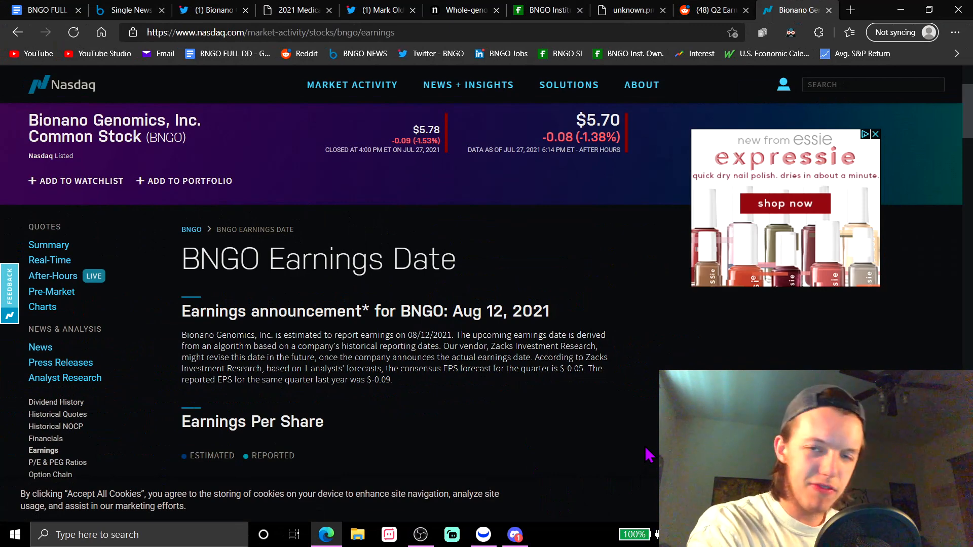
pyautogui.moveTo(477, 319)
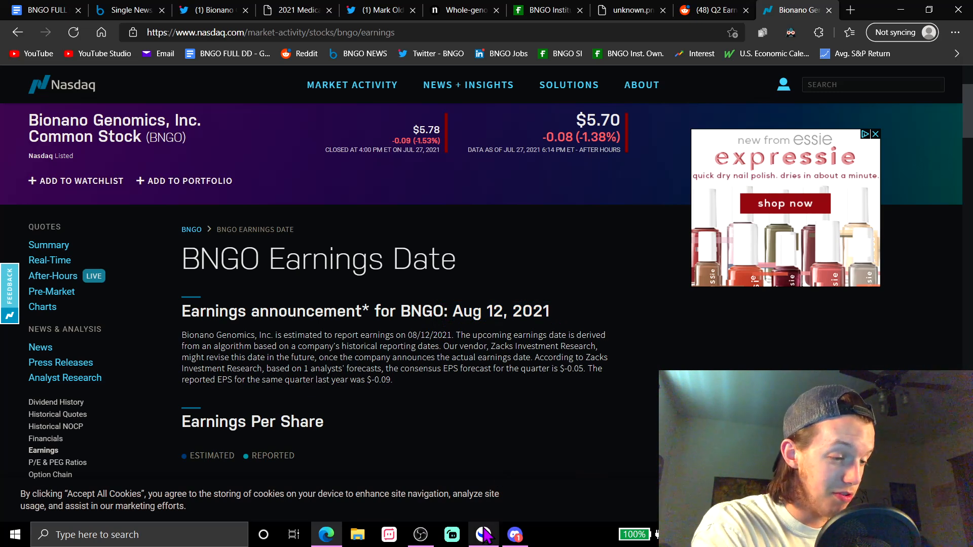
# Switch from Edge to the Webull app showing the BNGO 4-hour chart.
pyautogui.click(485, 535)
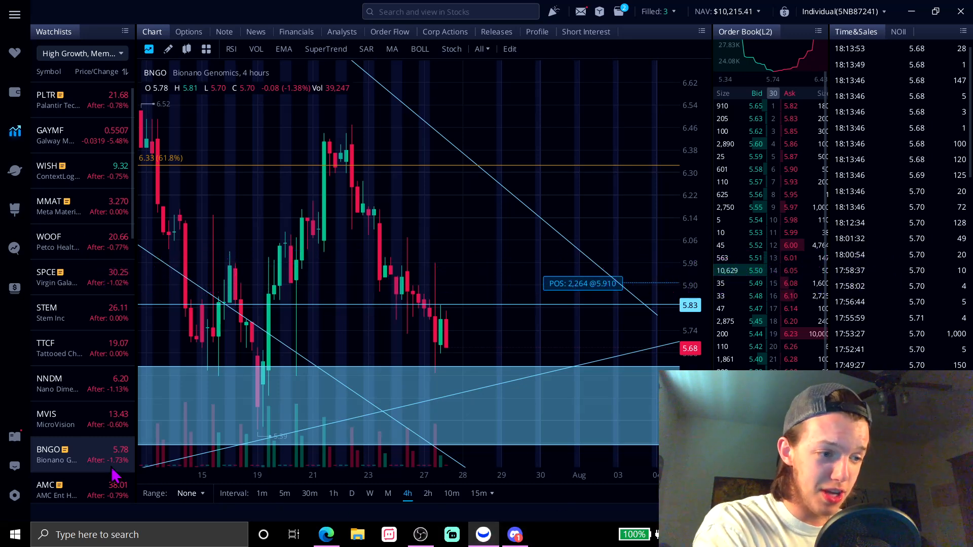
# Glance at the short interest image in Discord, then set the BNGO chart to daily candles.
pyautogui.click(515, 534)
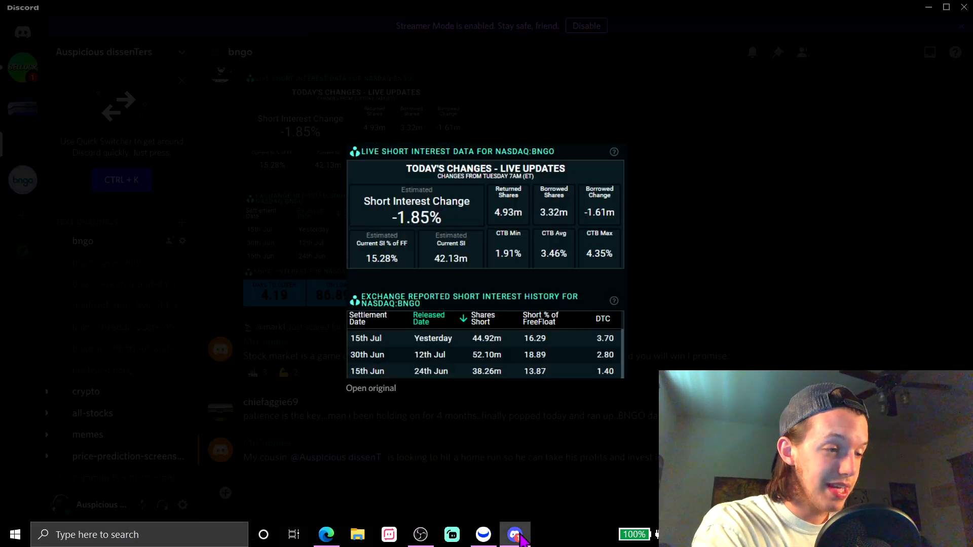
pyautogui.click(514, 535)
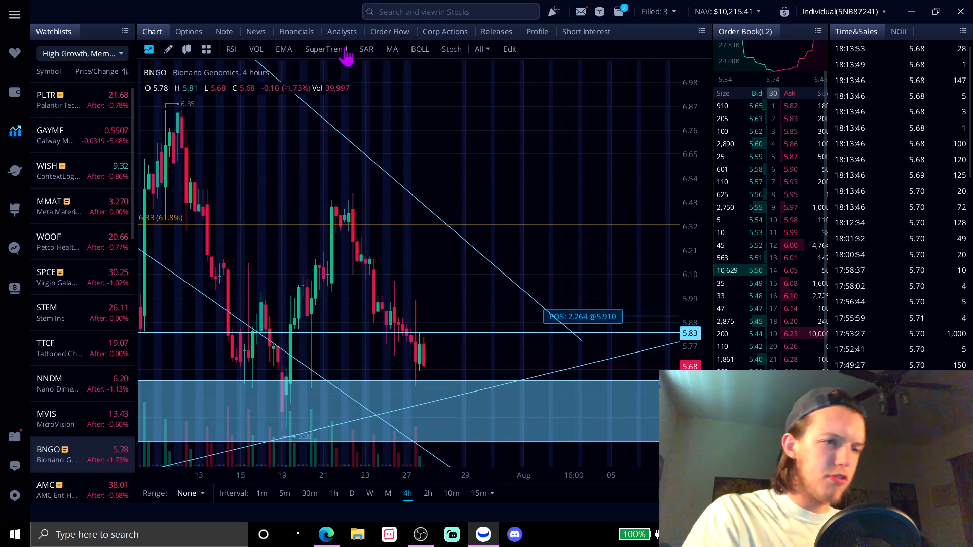
pyautogui.click(452, 48)
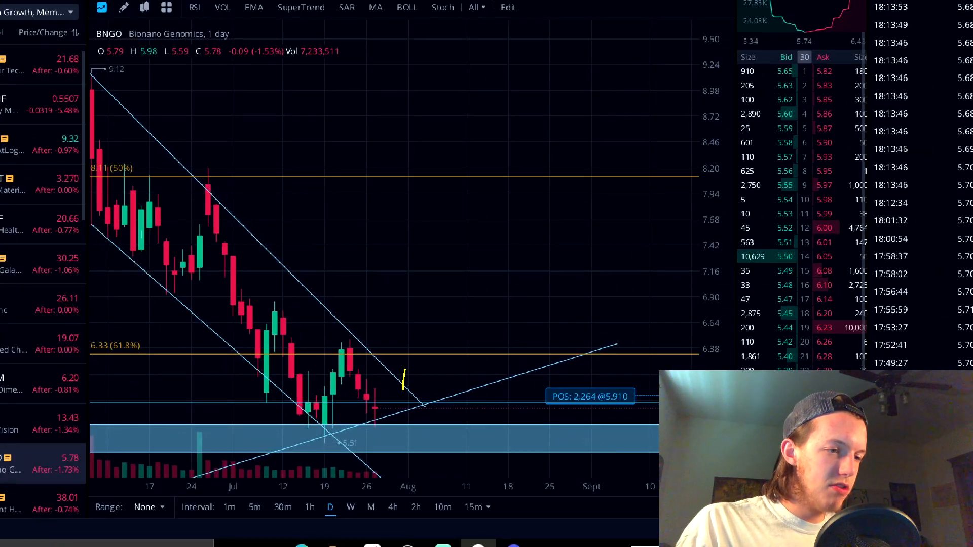
pyautogui.moveTo(403, 392); pyautogui.dragTo(444, 208)
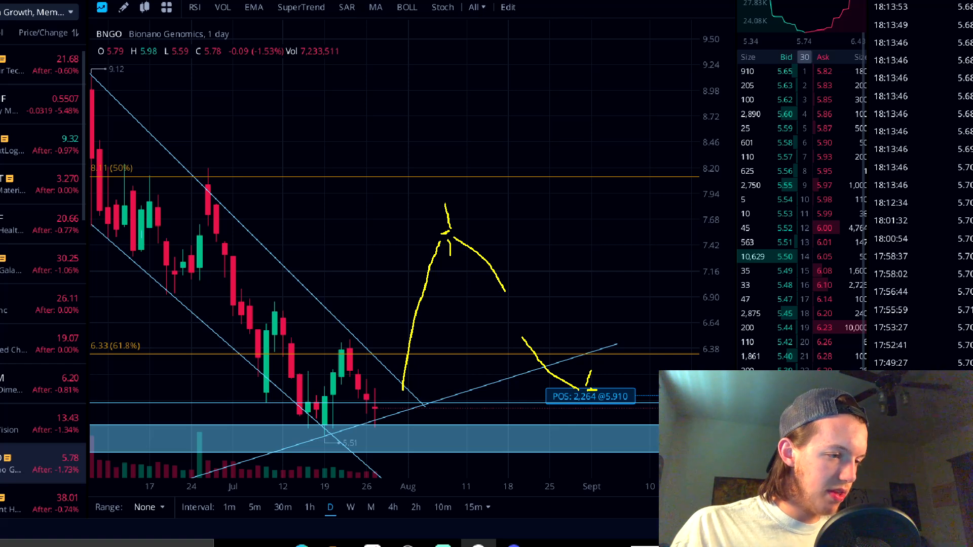
pyautogui.moveTo(590, 378); pyautogui.dragTo(637, 341)
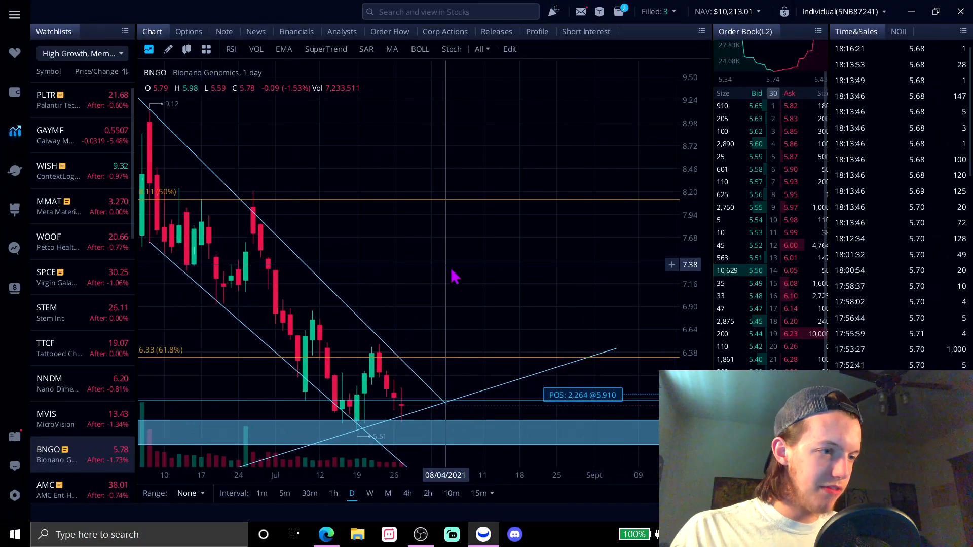
pyautogui.moveTo(461, 284)
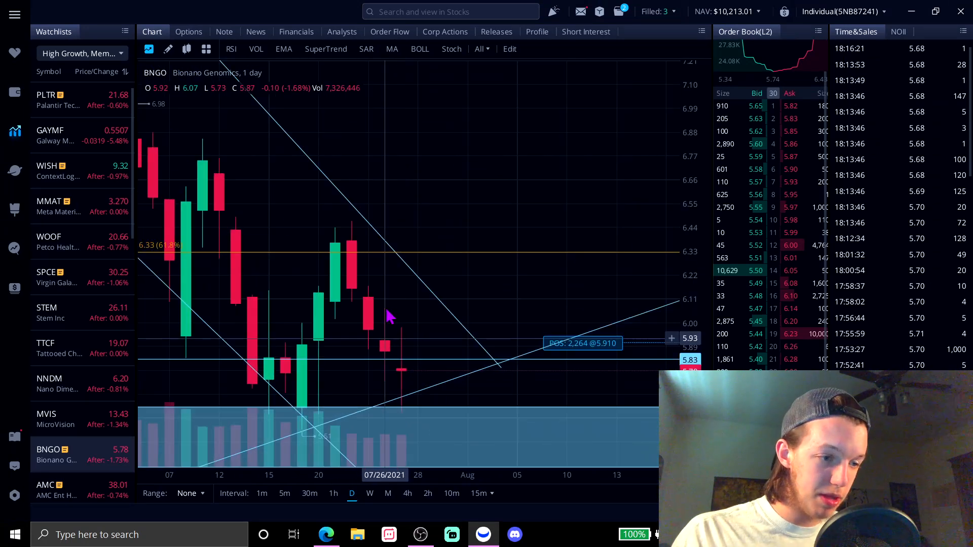
pyautogui.moveTo(367, 276)
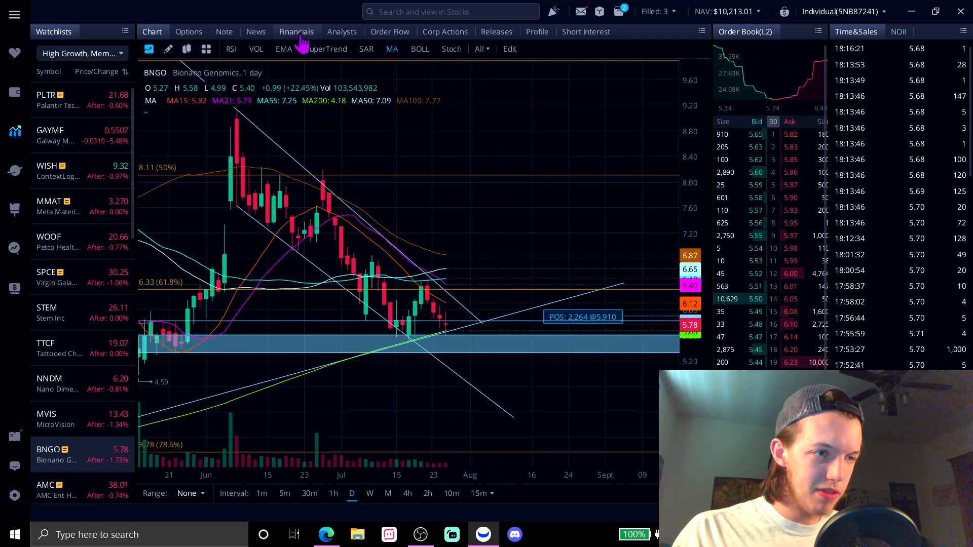
pyautogui.click(279, 48)
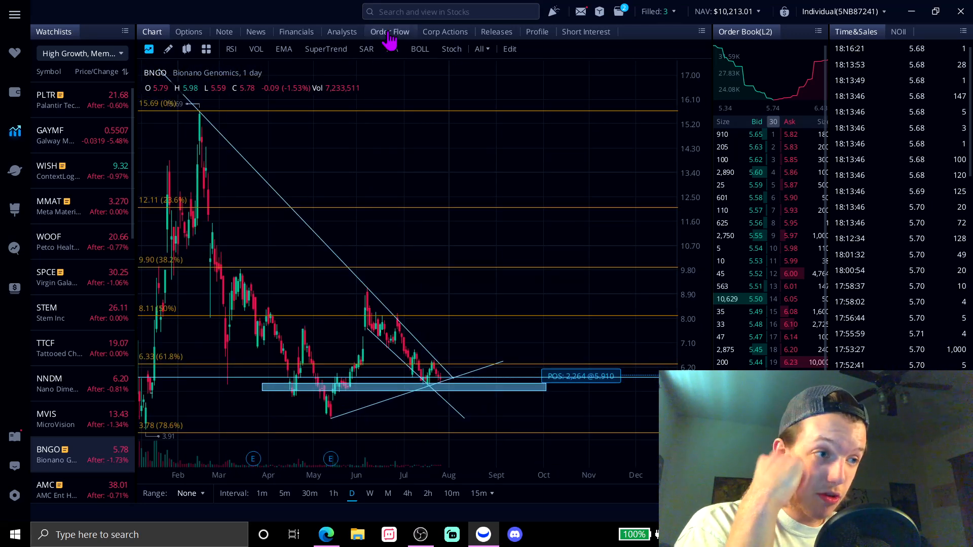
pyautogui.click(391, 49)
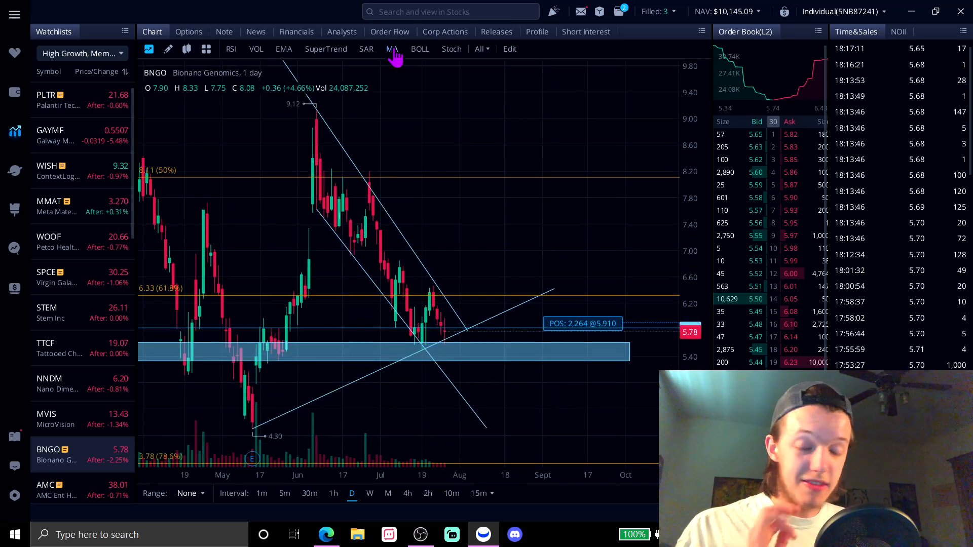
pyautogui.moveTo(641, 246)
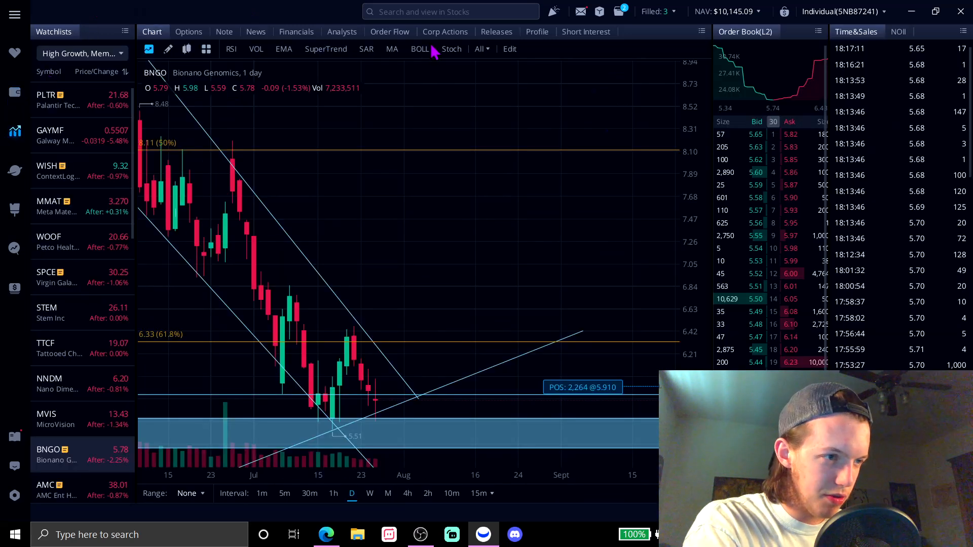
# Add Stochastic and RSI indicator panes beneath the BNGO daily price candles.
pyautogui.click(452, 49)
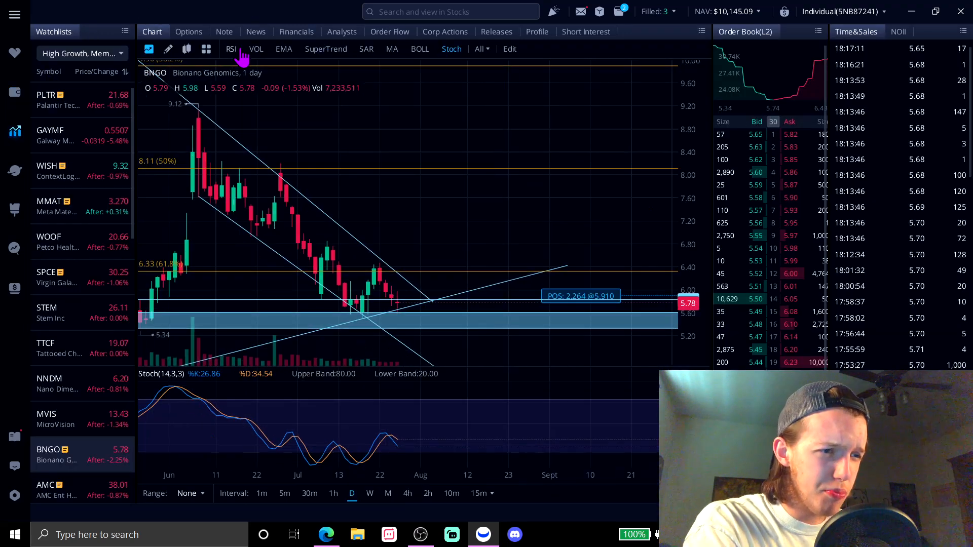
pyautogui.click(232, 48)
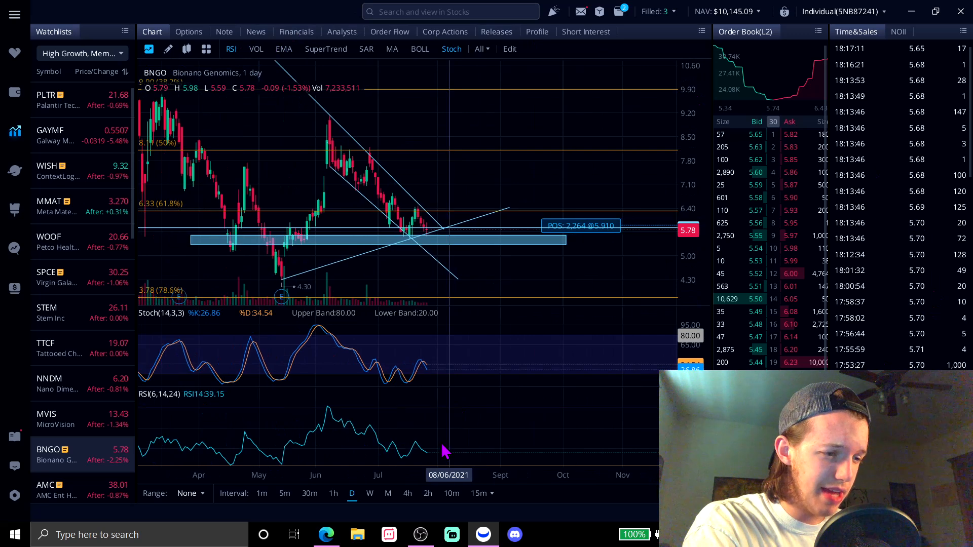
pyautogui.moveTo(473, 62)
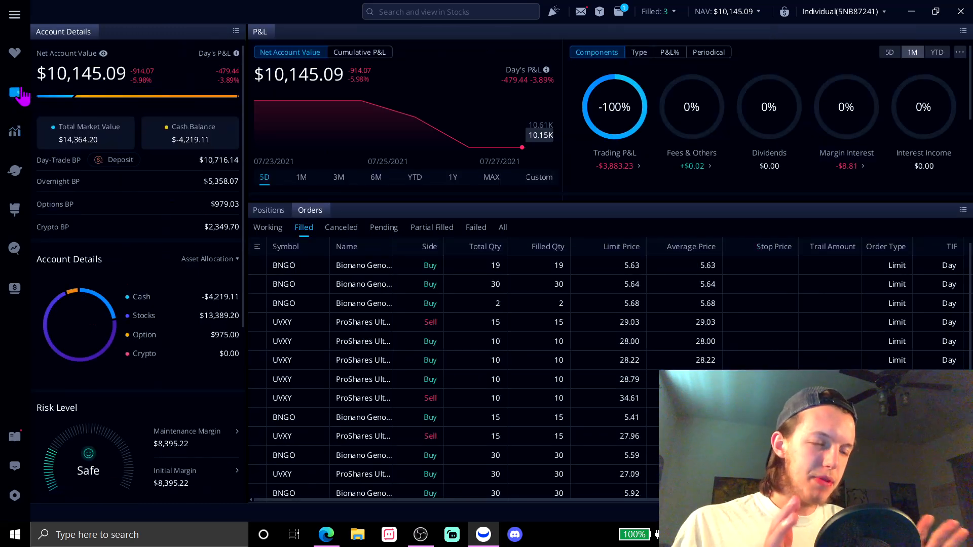
pyautogui.moveTo(15, 92)
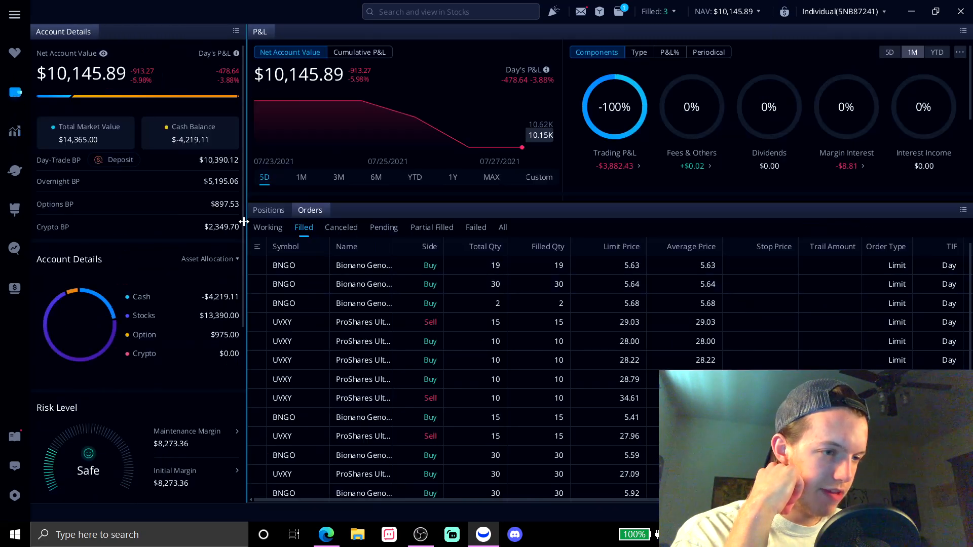
# Show current positions: 20 UVXY shares, 3 BNGO $5 Jan 23 calls and 2,264 BNGO shares.
pyautogui.click(268, 210)
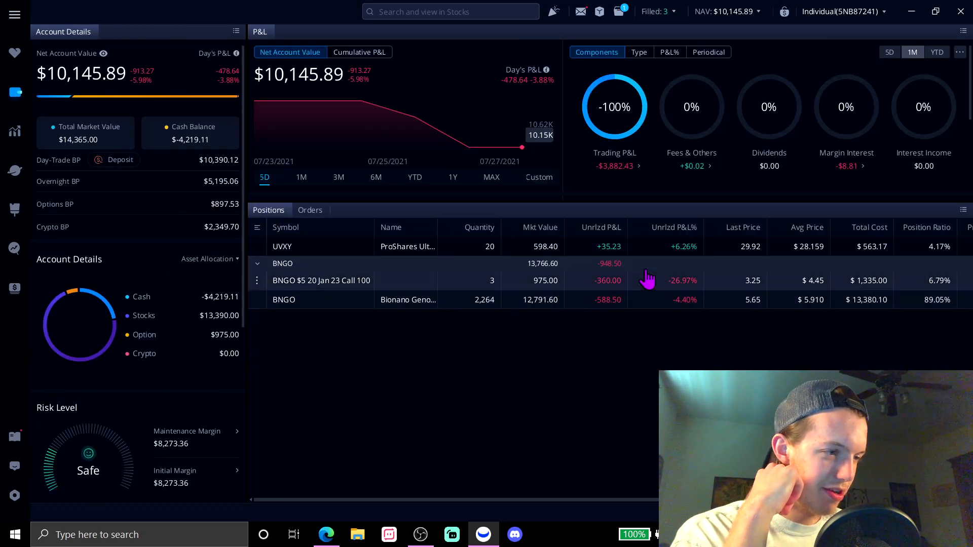
pyautogui.moveTo(584, 383)
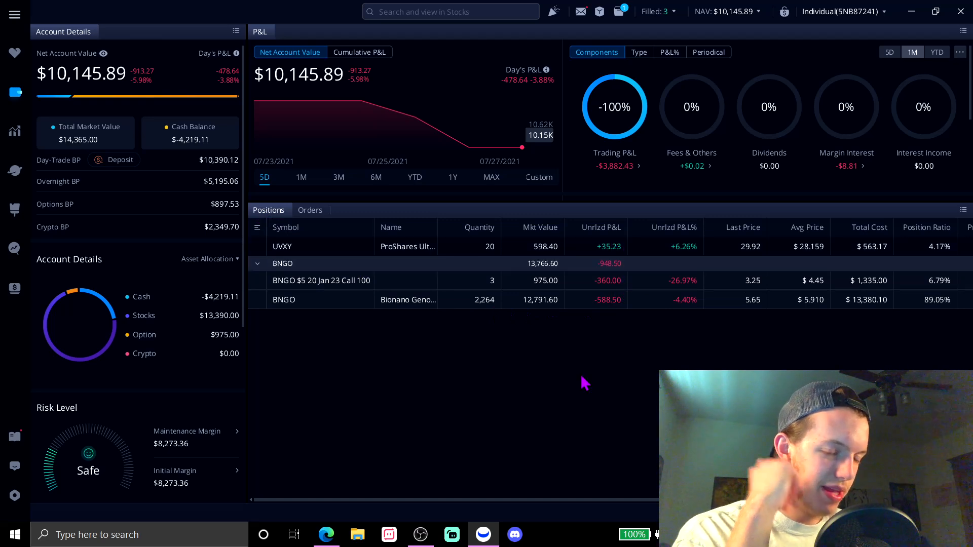